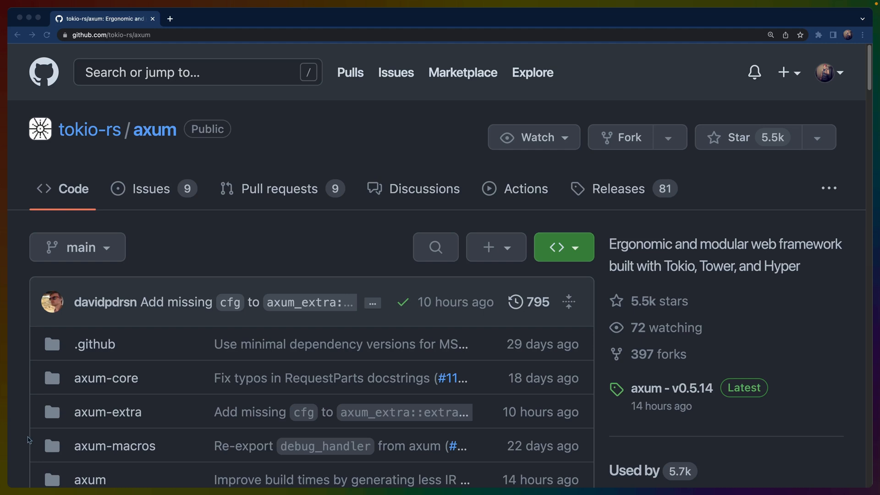
pyautogui.moveTo(348, 263)
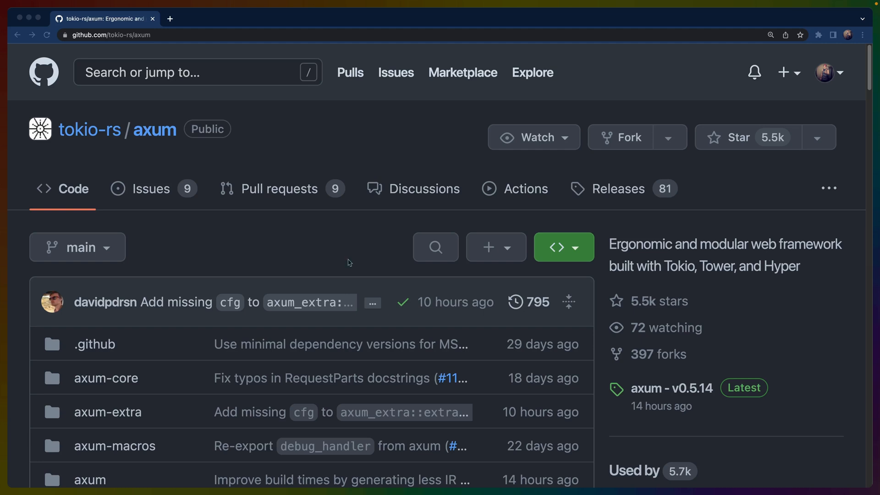
# Step: Browse the axum repo into examples/hello-world/src and read its main.rs handler code
pyautogui.scroll(-3)
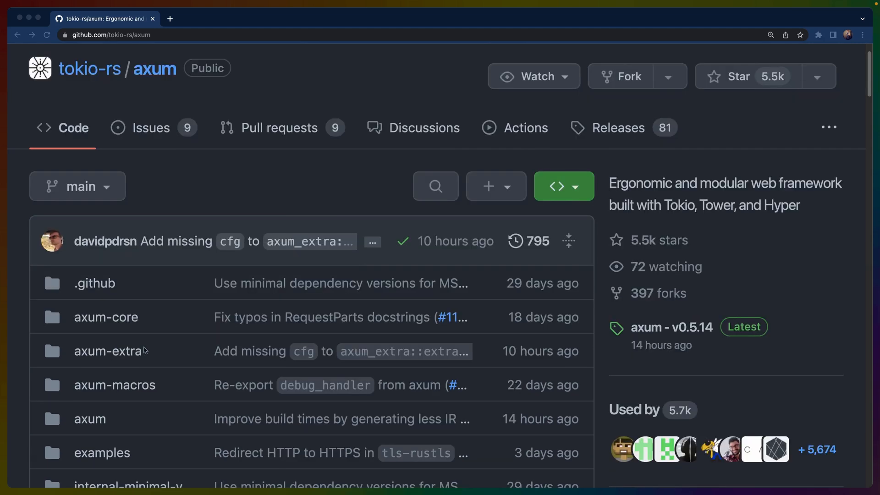
pyautogui.scroll(-3)
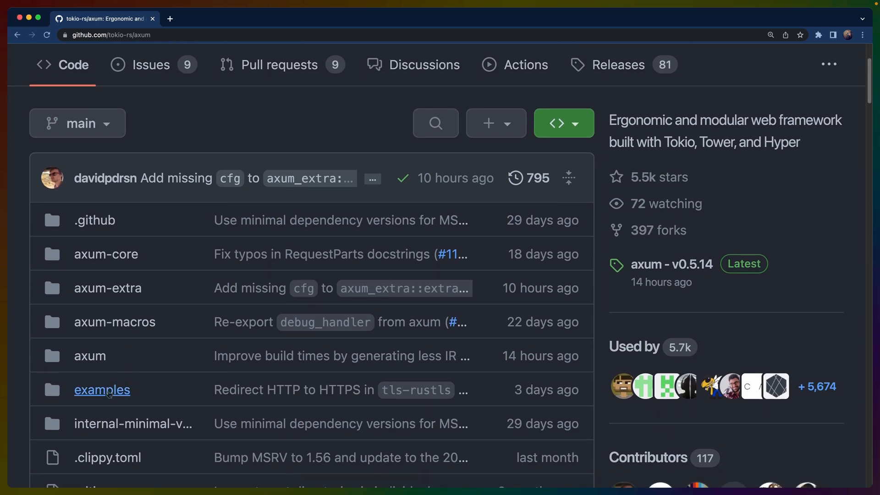
pyautogui.moveTo(112, 396)
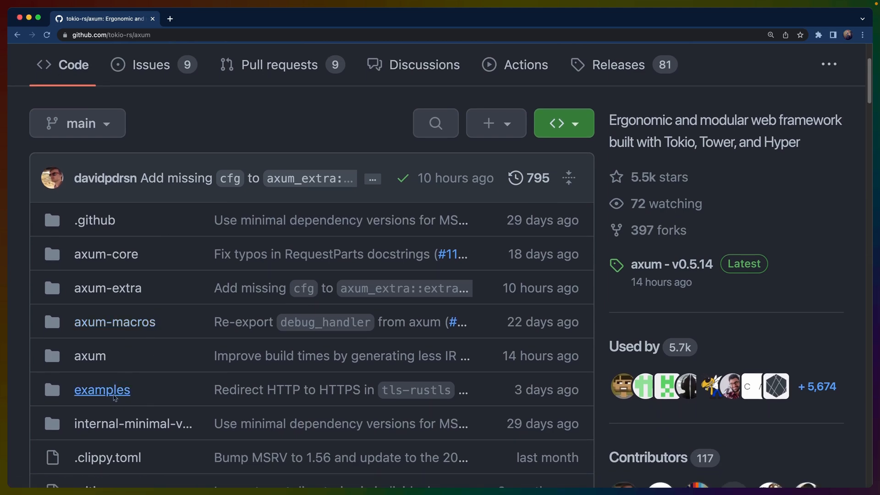
pyautogui.click(102, 389)
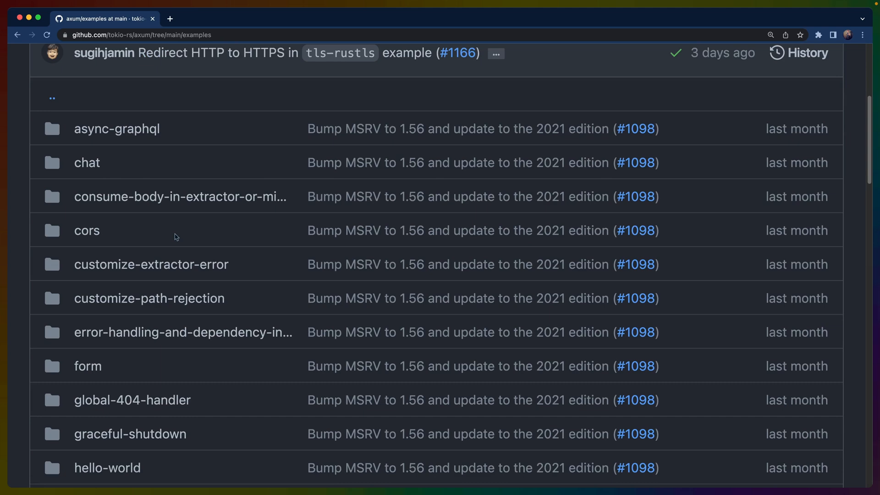
pyautogui.scroll(-3)
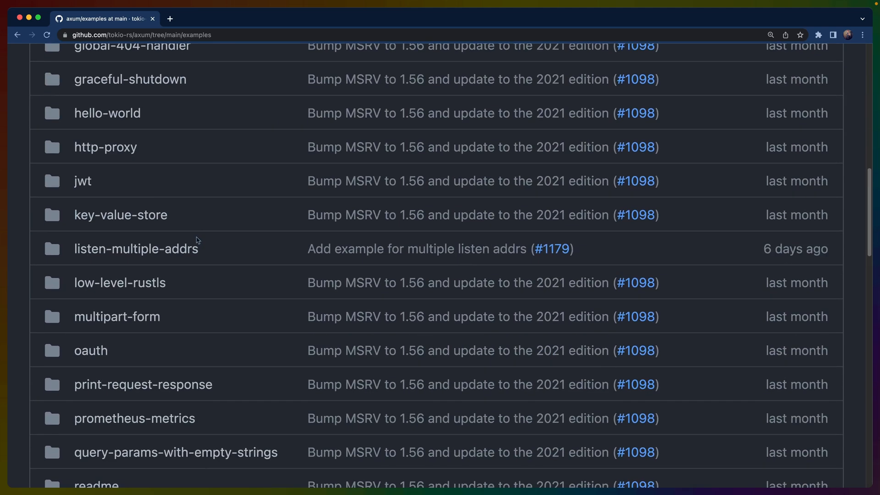
pyautogui.scroll(3)
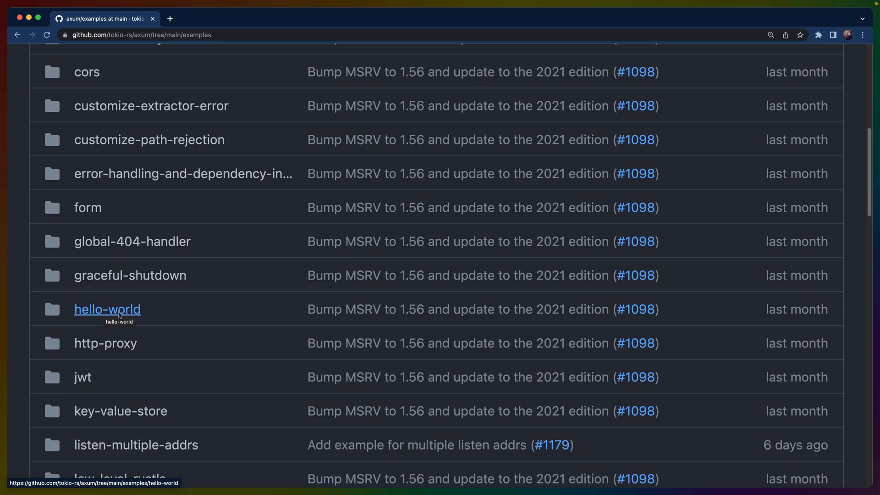
pyautogui.click(107, 309)
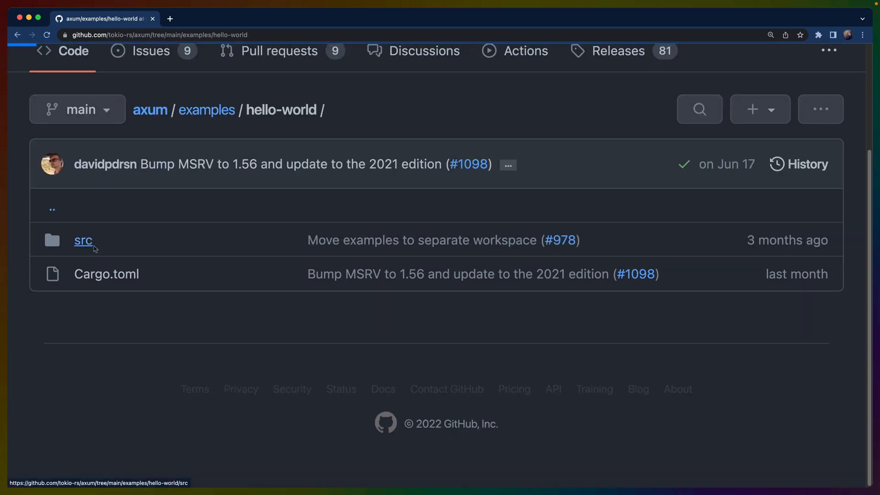
pyautogui.click(82, 240)
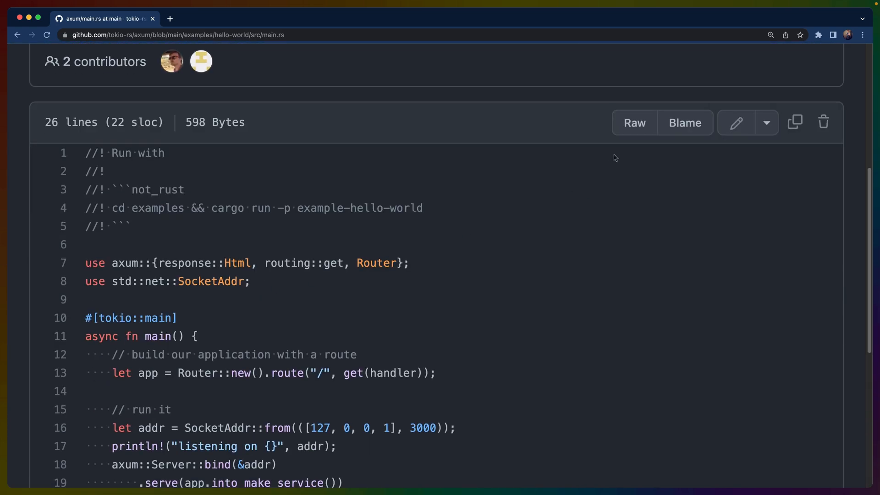
pyautogui.scroll(-3)
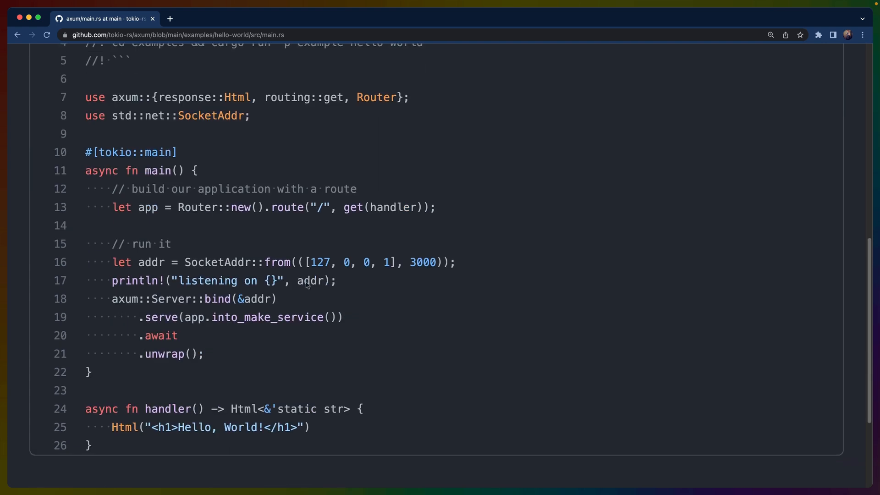
pyautogui.scroll(3)
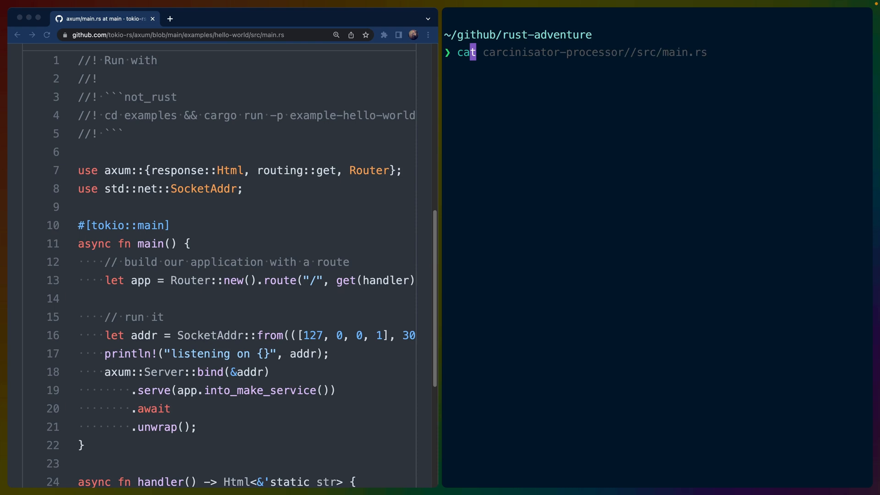
# Step: Create the axum-fly-example Cargo package and open it in VS Code with 'code .'
pyautogui.write('cargo new axum-fly-example')
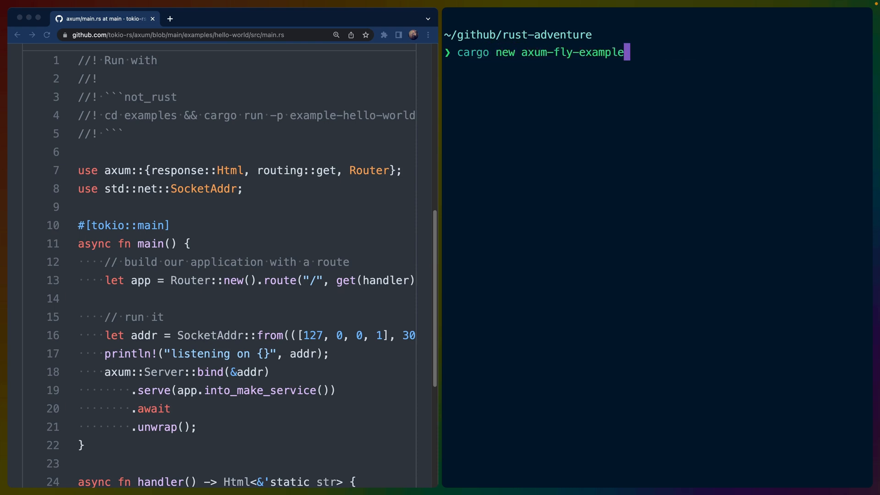
pyautogui.press('Return')
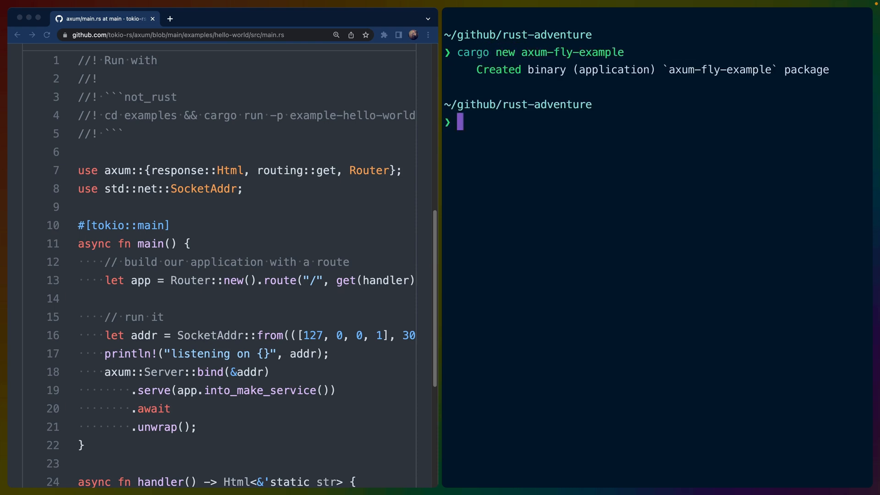
pyautogui.write('code .')
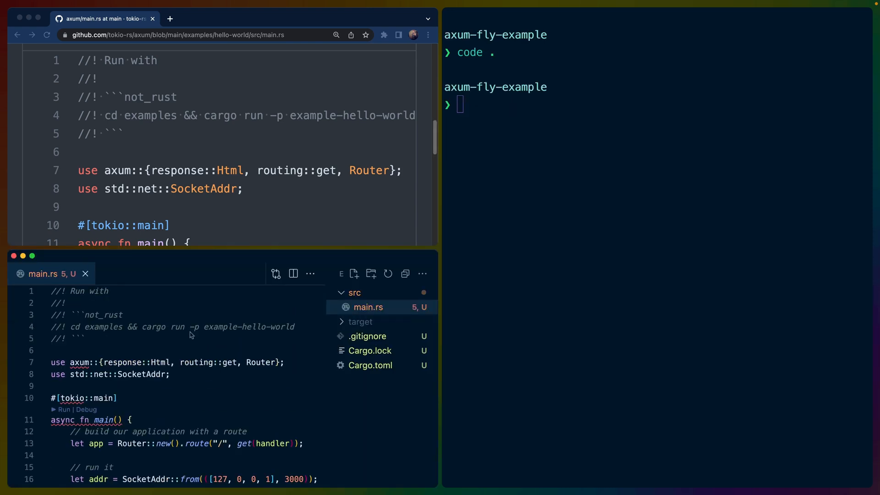
pyautogui.moveTo(107, 352)
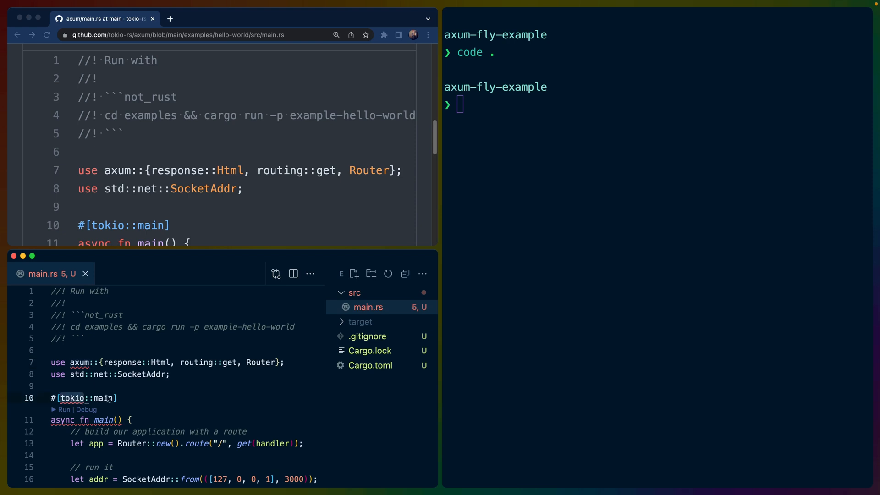
pyautogui.click(17, 34)
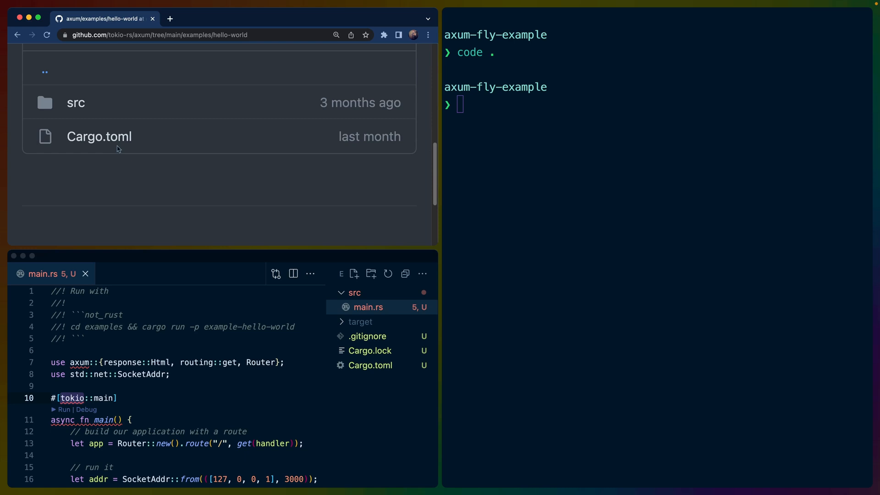
# Step: Open the hello-world Cargo.toml and highlight tokio's 'full' feature
pyautogui.click(99, 136)
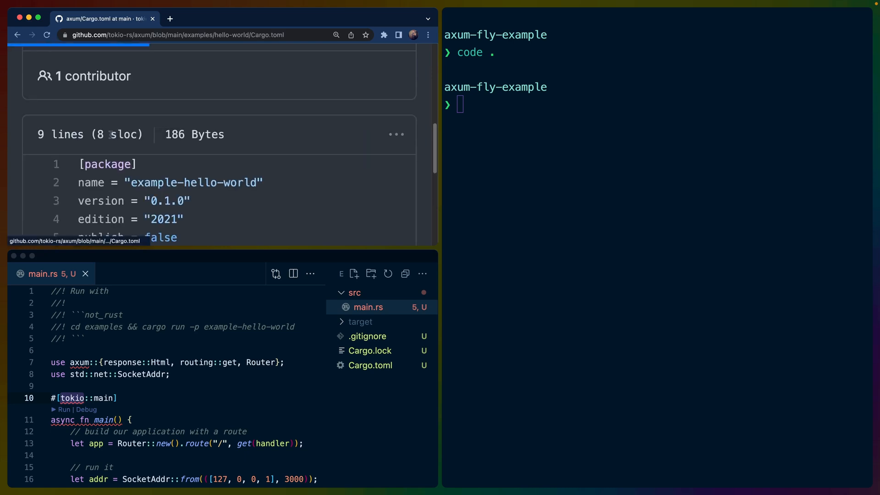
pyautogui.moveTo(191, 141)
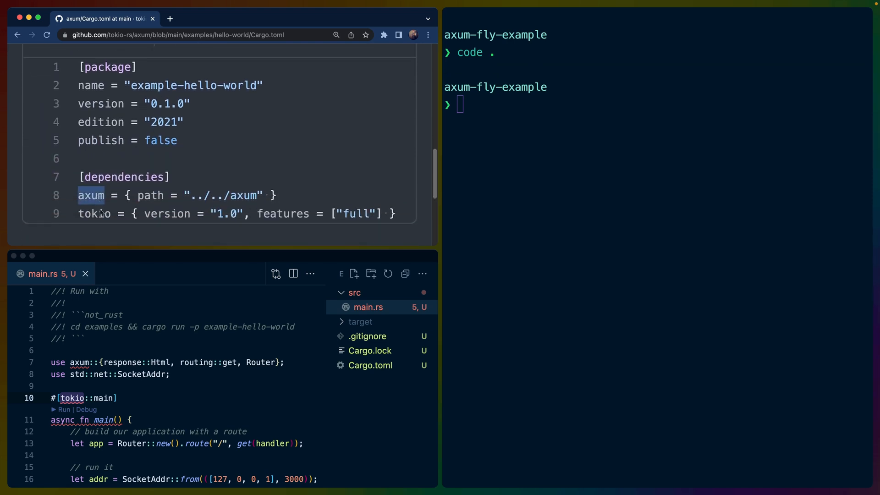
pyautogui.doubleClick(282, 213)
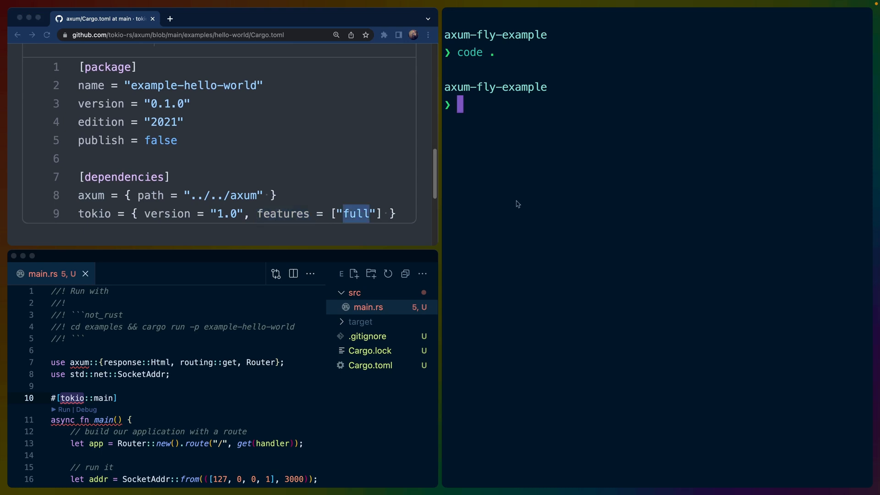
# Step: Run cargo add for axum and tokio with -F tokio/full, then review the added features
pyautogui.write('cargo add axum serde serde_json tokio tracing tracing_subscriber valuable tower_http')
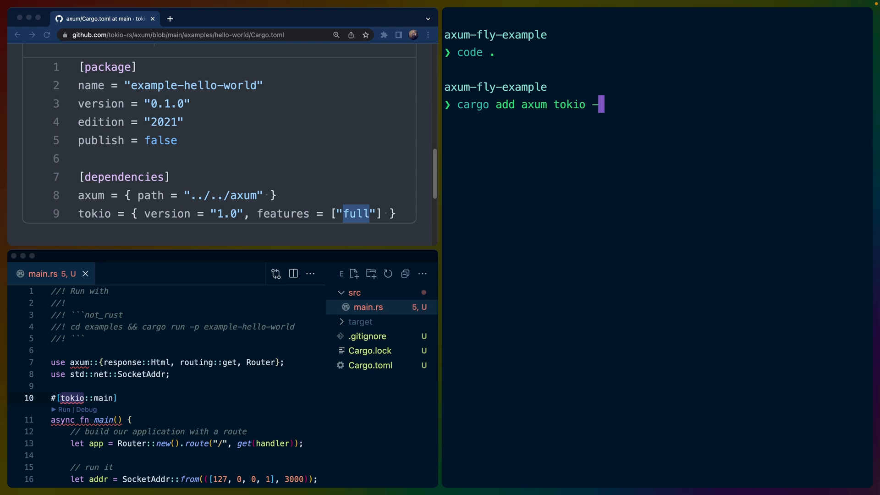
pyautogui.write('F tokio/fu')
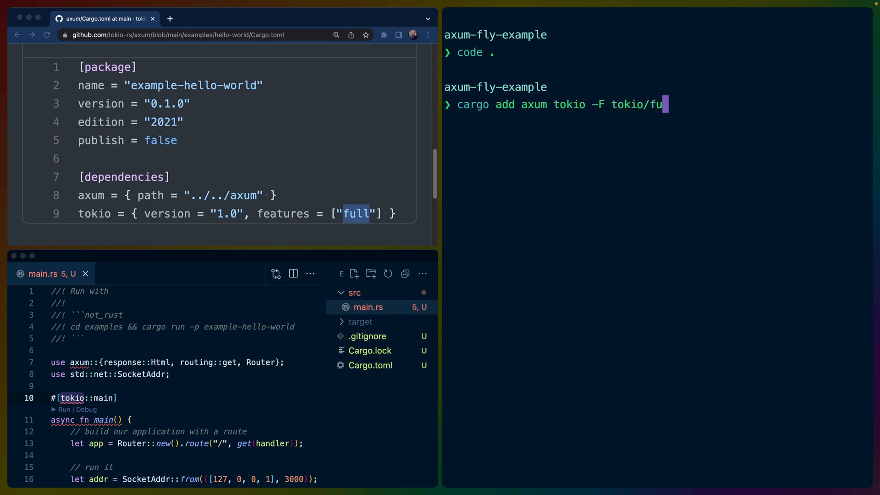
pyautogui.press('Return')
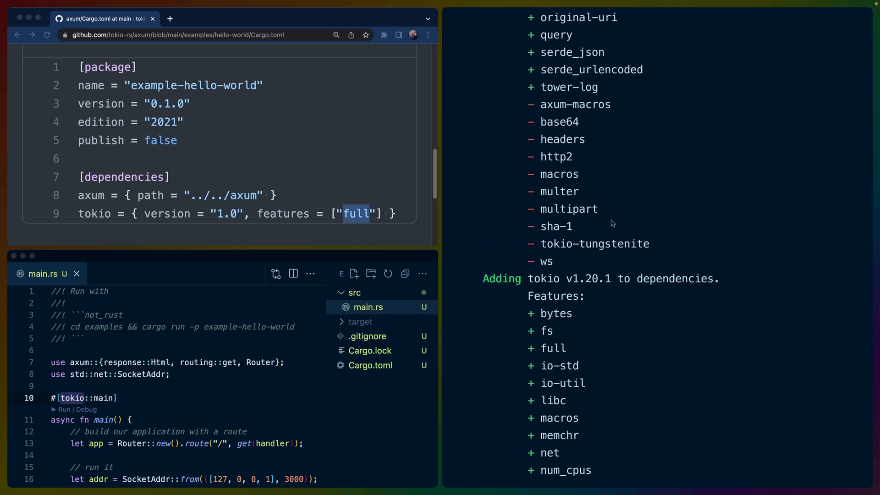
pyautogui.scroll(3)
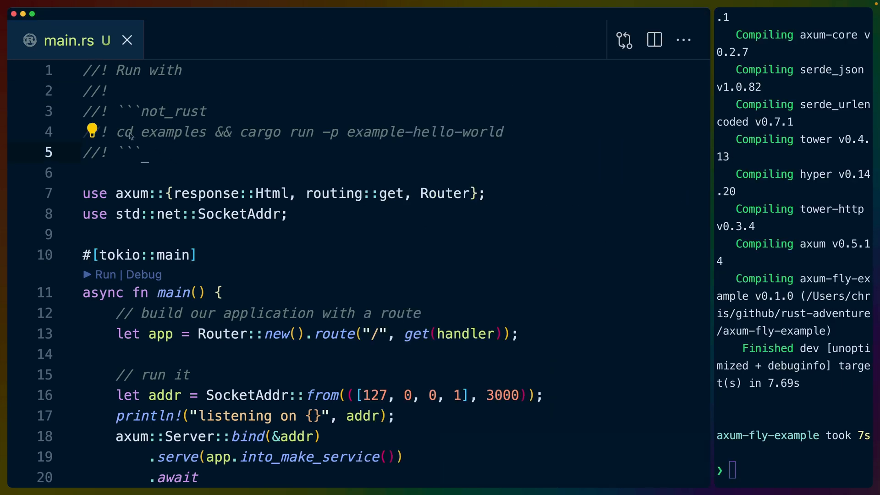
# Step: Select the leading //! 'Run with' doc comment lines in main.rs for deletion
pyautogui.doubleClick(163, 131)
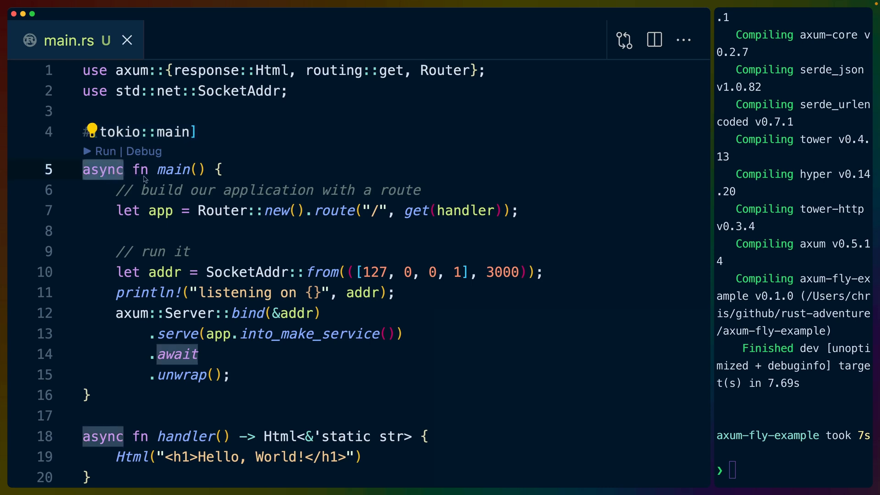
pyautogui.moveTo(186, 176)
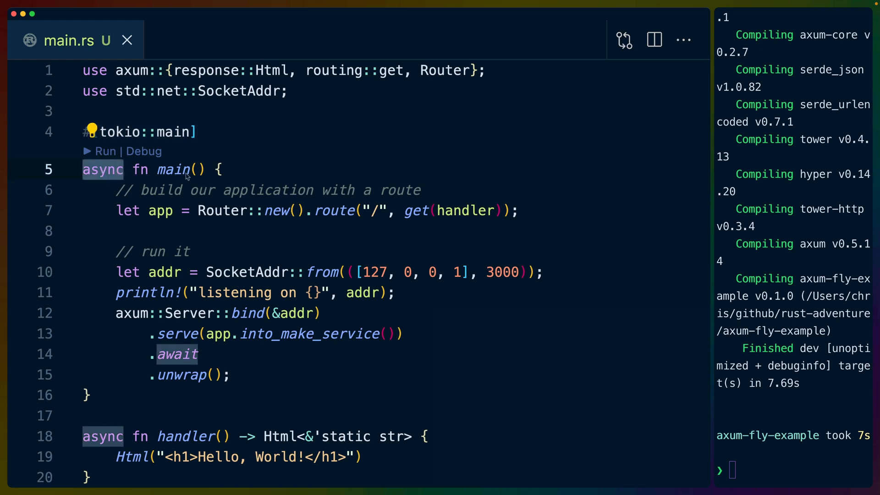
pyautogui.moveTo(170, 169)
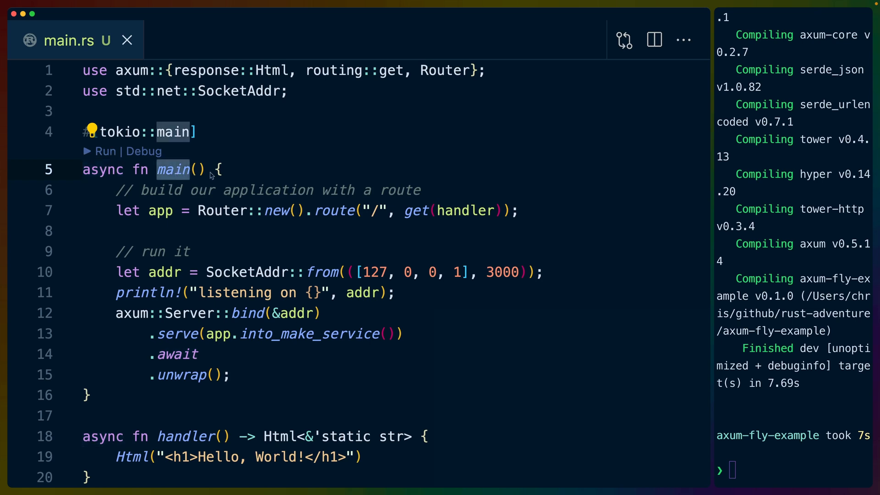
pyautogui.moveTo(135, 130)
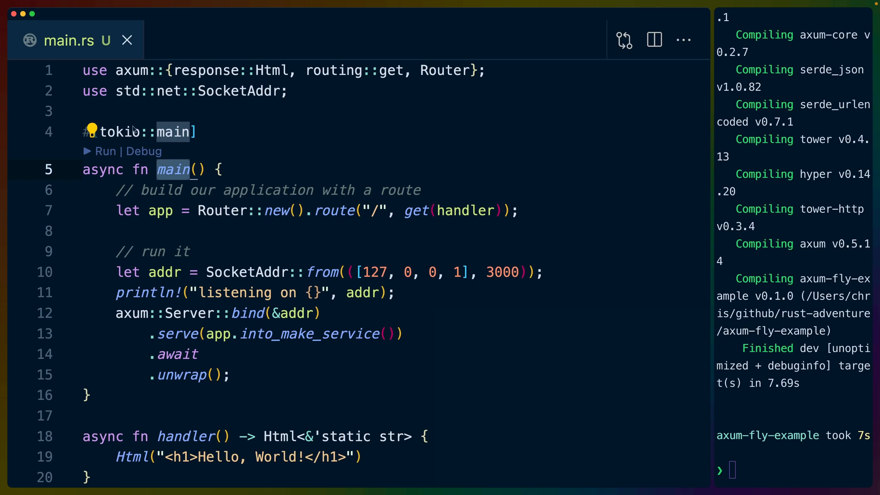
pyautogui.moveTo(147, 175)
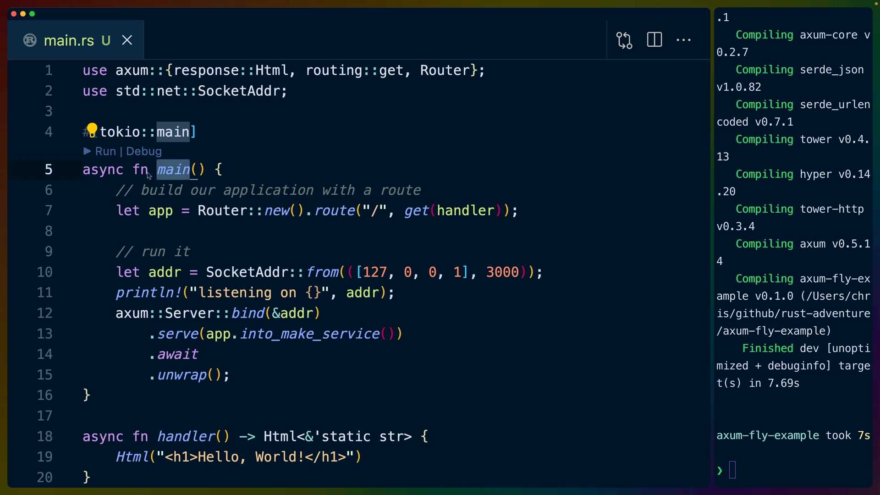
pyautogui.doubleClick(221, 210)
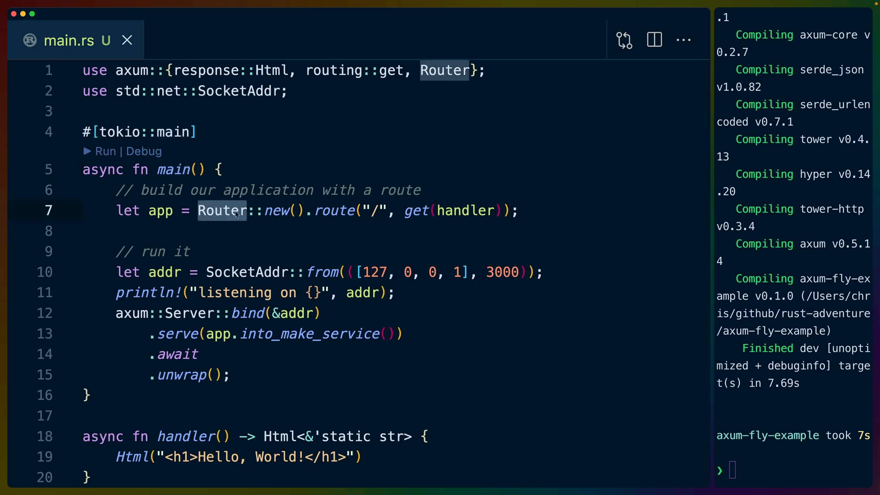
pyautogui.click(305, 215)
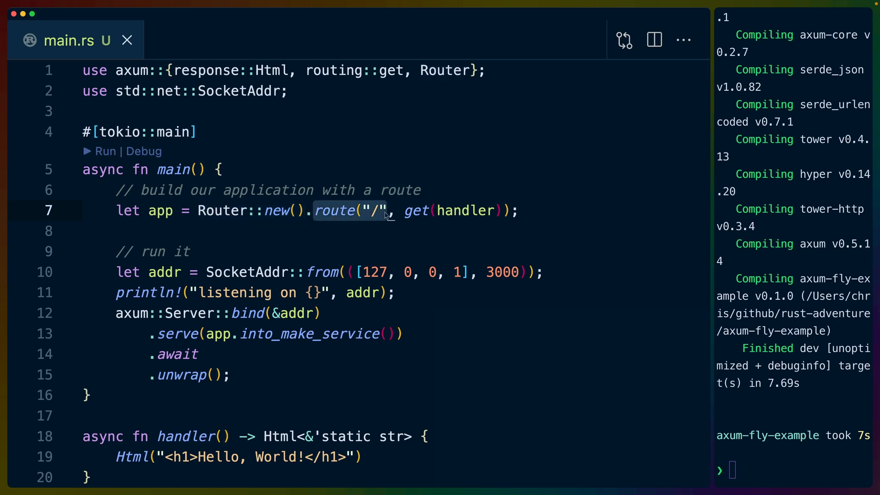
pyautogui.doubleClick(465, 210)
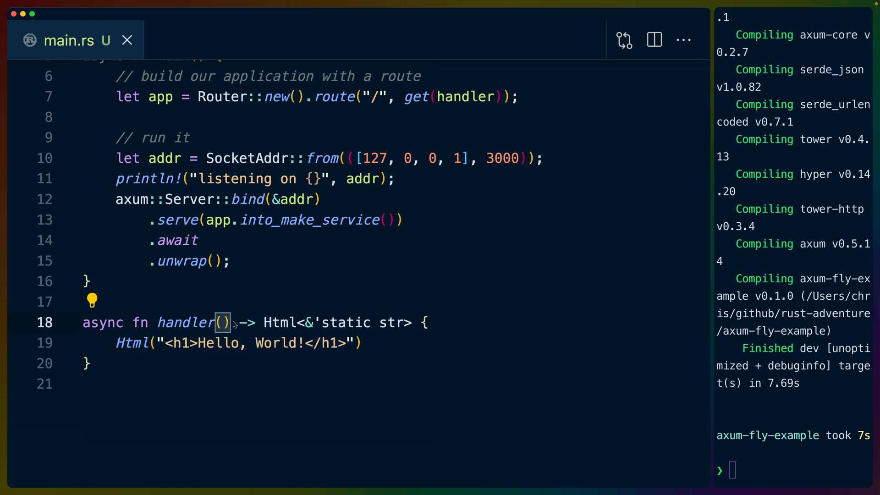
pyautogui.moveTo(292, 316)
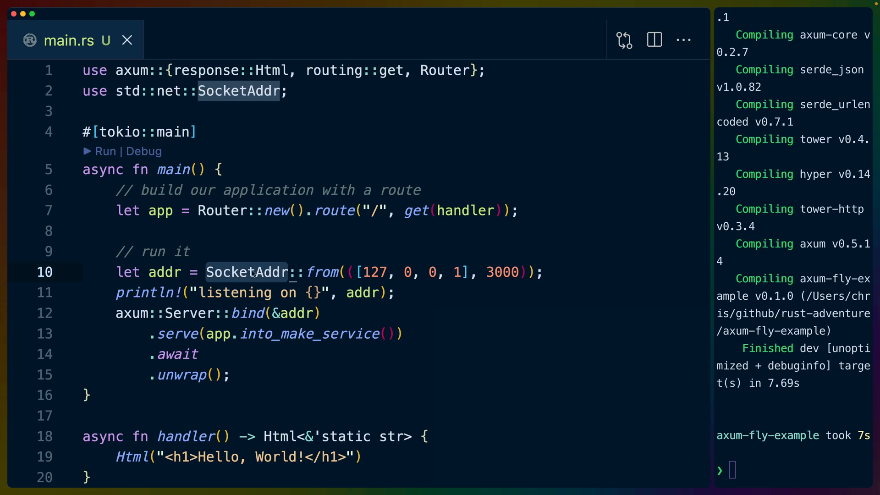
pyautogui.moveTo(359, 275)
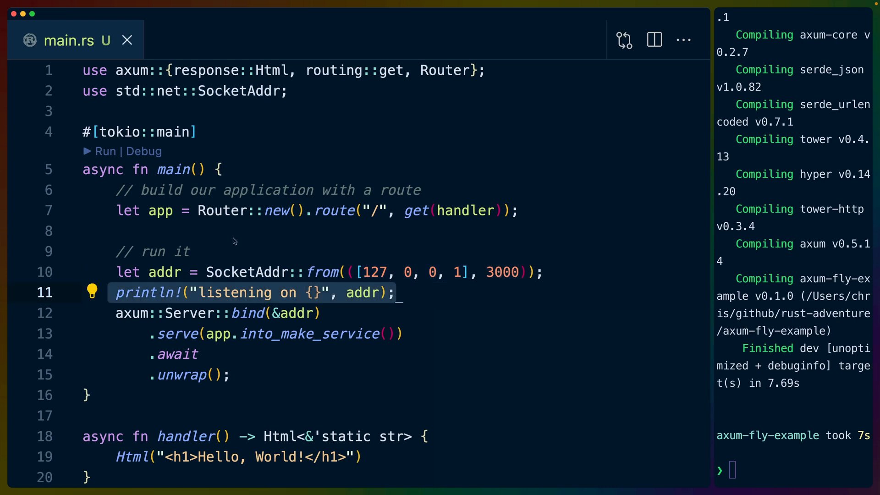
pyautogui.moveTo(150, 295)
pyautogui.write('curl 127.')
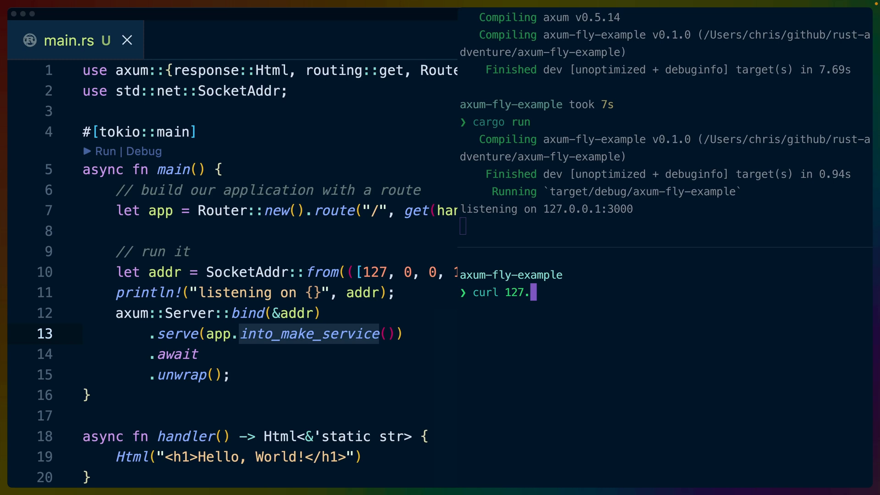
# Step: Clear the unfinished curl command in the second terminal pane
pyautogui.press('Return')
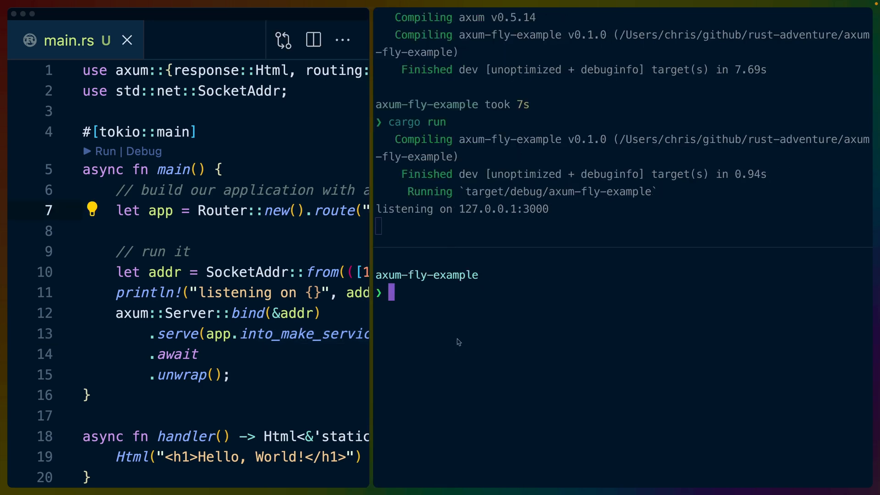
# Step: Launch Fly app axum-hello-world in San Jose (sjc) and select its name in the output
pyautogui.write('fly machines api-proxy')
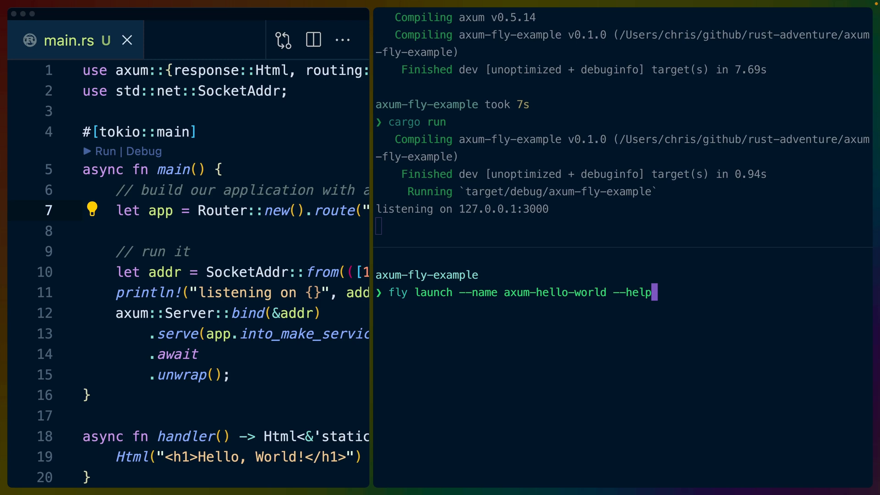
pyautogui.press('Left')
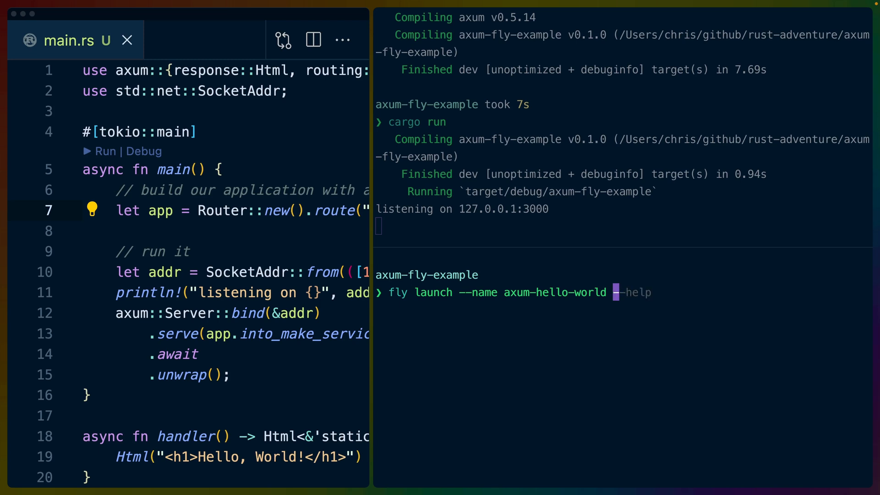
pyautogui.press('Return')
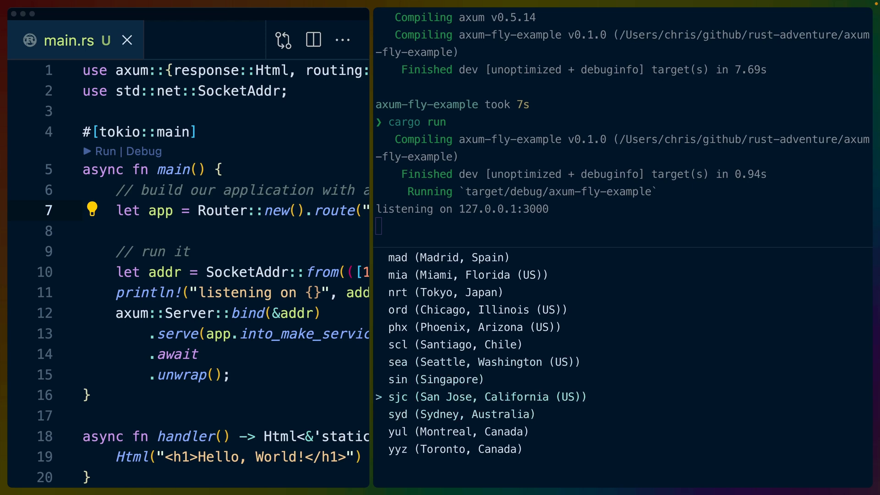
pyautogui.press('Return')
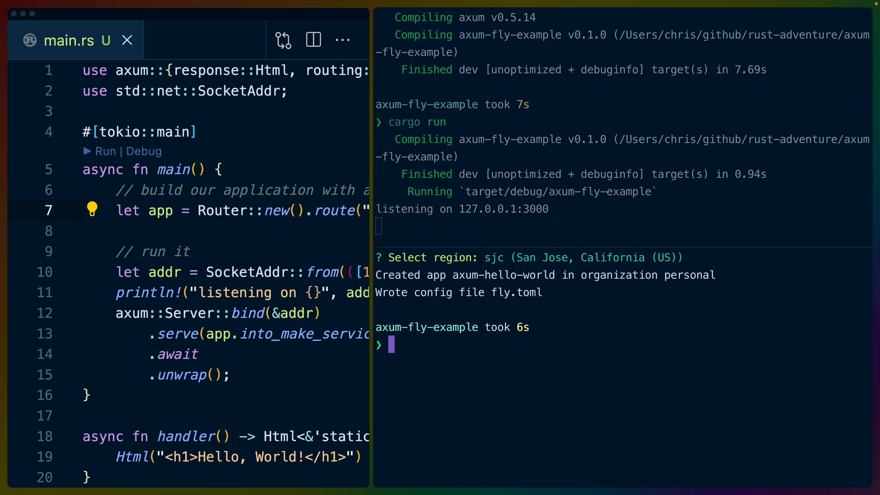
pyautogui.doubleClick(502, 275)
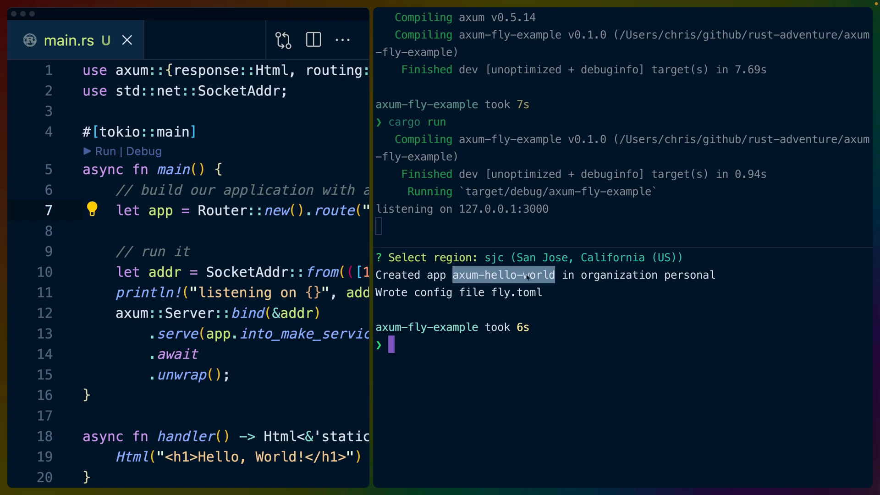
pyautogui.doubleClick(618, 275)
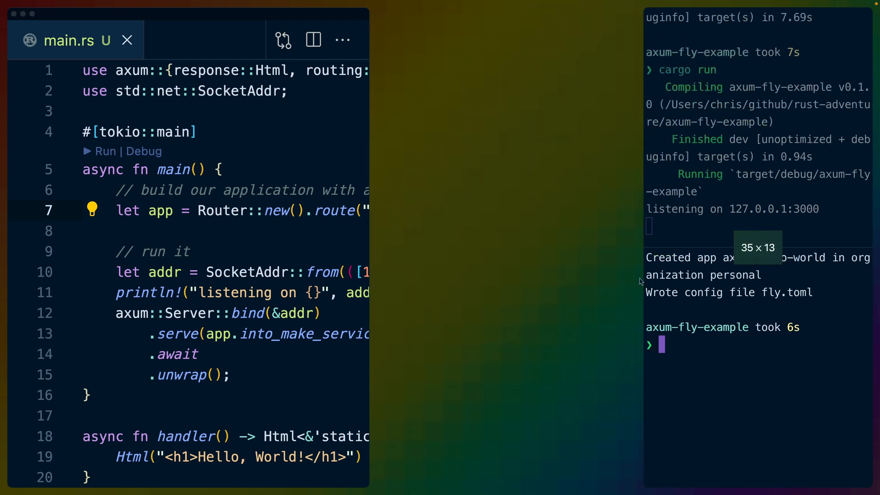
# Step: Change internal_port in the generated fly.toml's [[services]] section to 3000
pyautogui.click(510, 223)
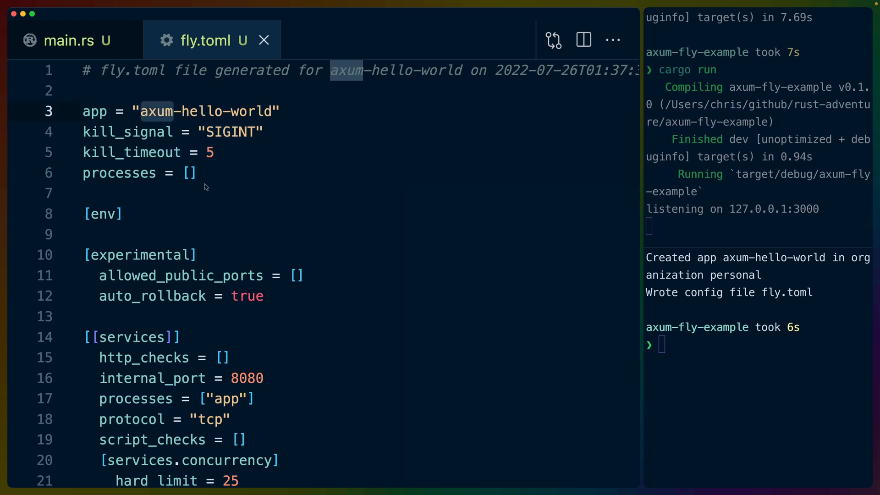
pyautogui.doubleClick(102, 214)
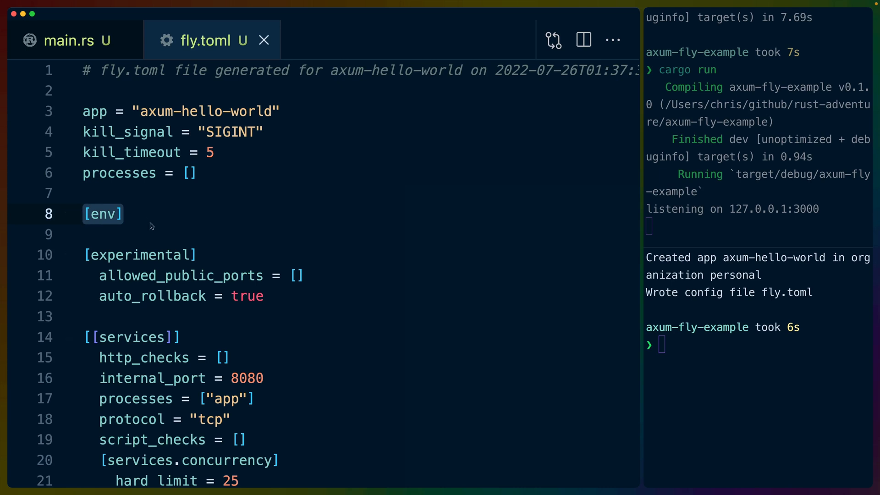
pyautogui.click(119, 172)
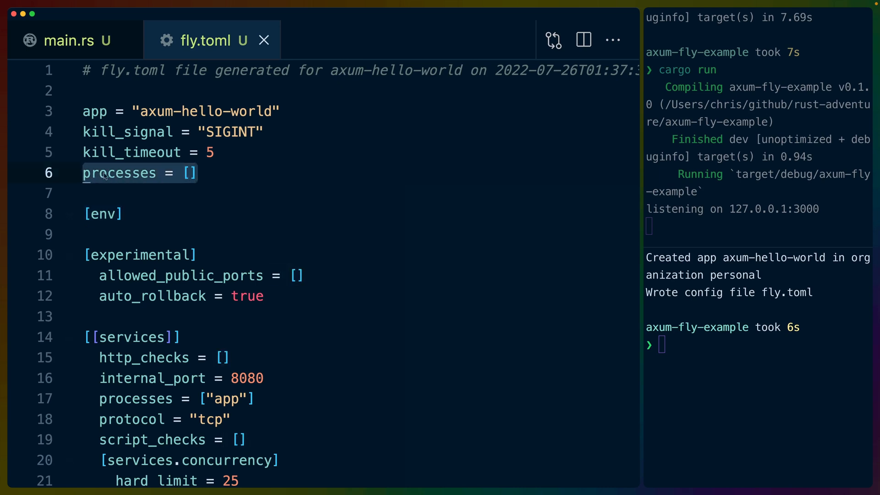
pyautogui.scroll(-3)
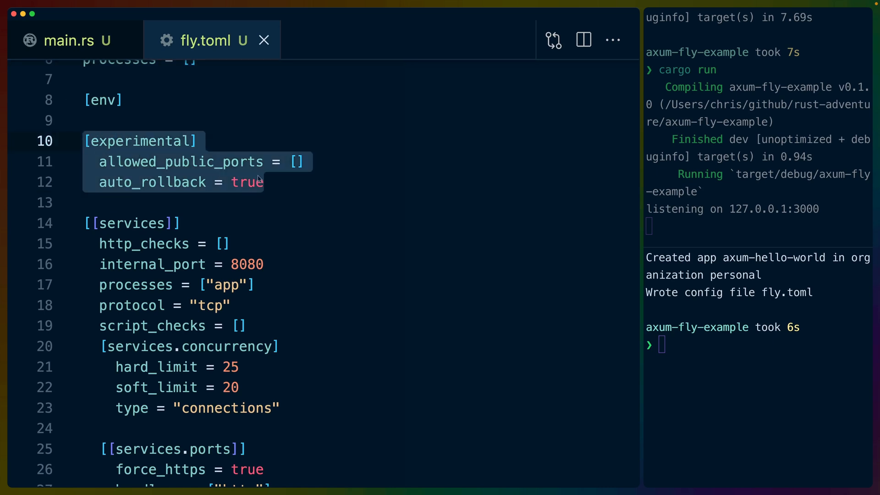
pyautogui.scroll(-3)
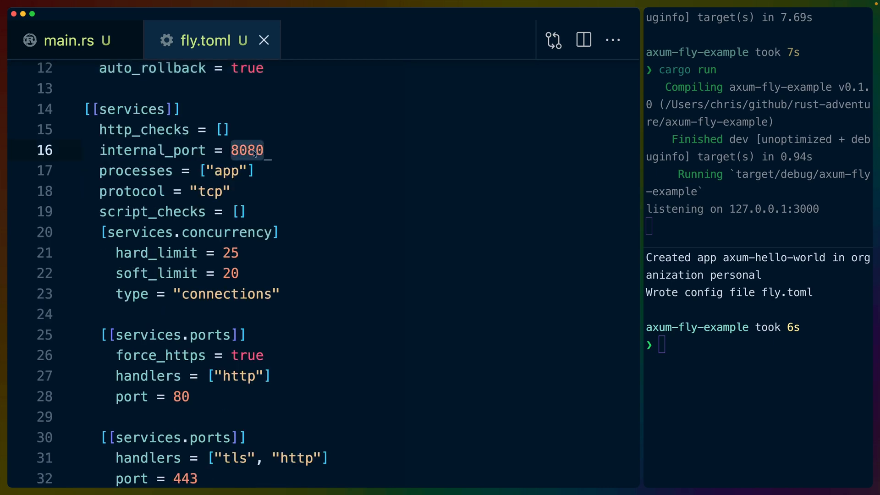
pyautogui.moveTo(276, 149)
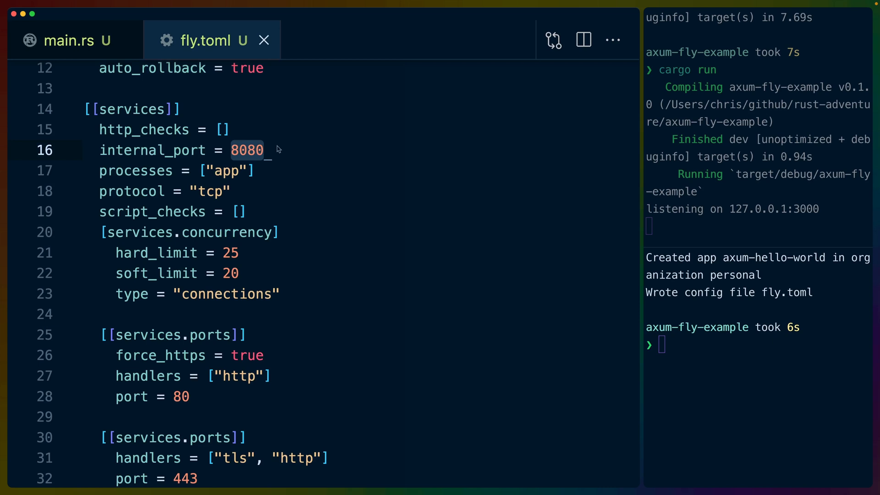
pyautogui.write('3000')
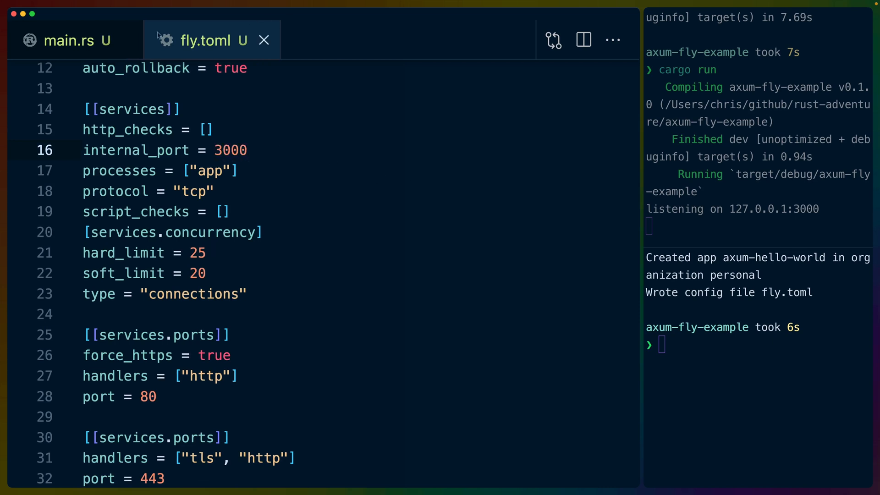
pyautogui.click(70, 40)
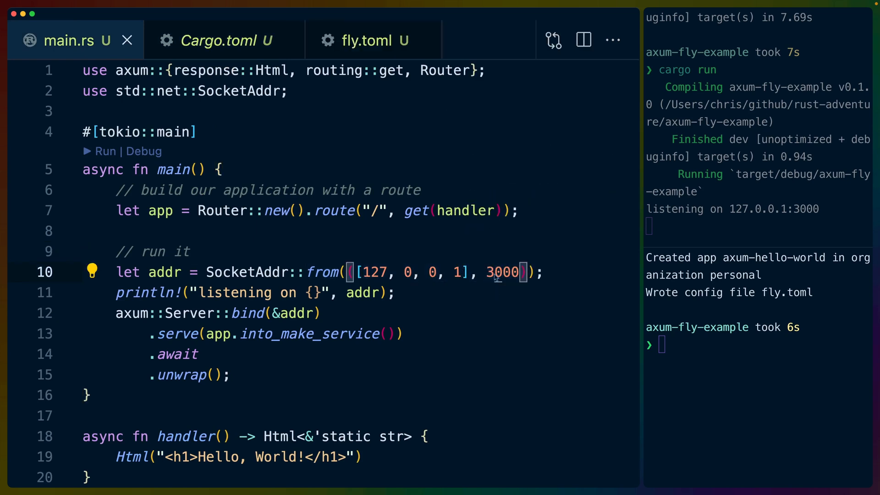
# Step: Change main.rs's SocketAddr port to 8080 and set fly.toml's internal_port back to 8080
pyautogui.write('8000')
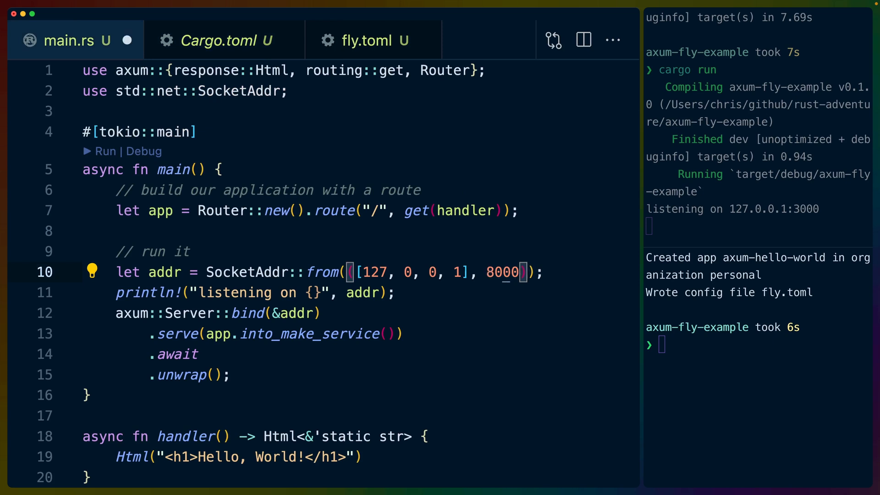
pyautogui.write('8080')
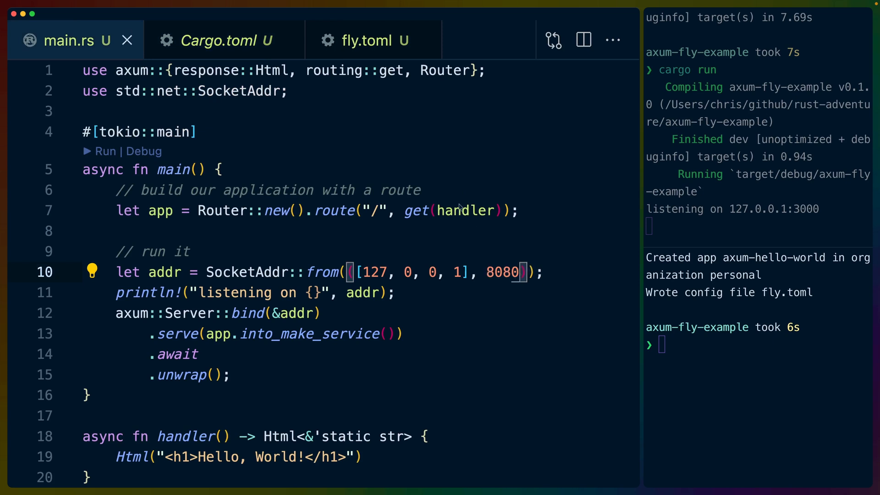
pyautogui.click(367, 40)
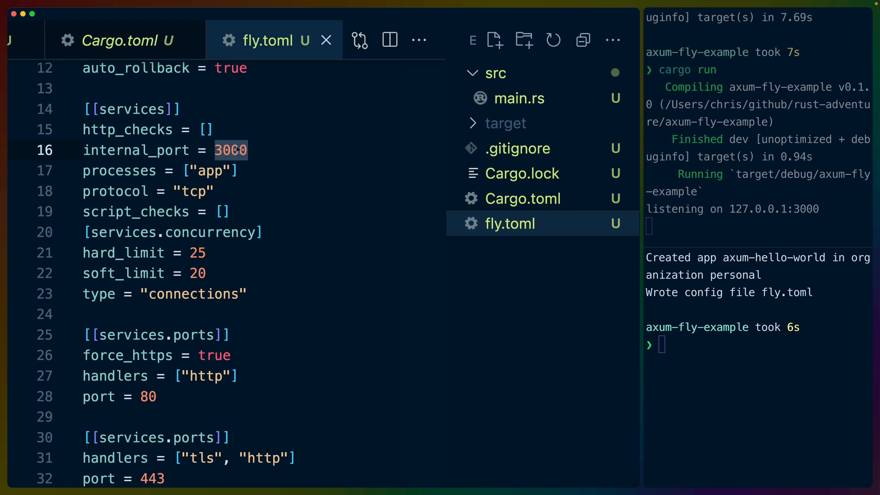
pyautogui.write('8080')
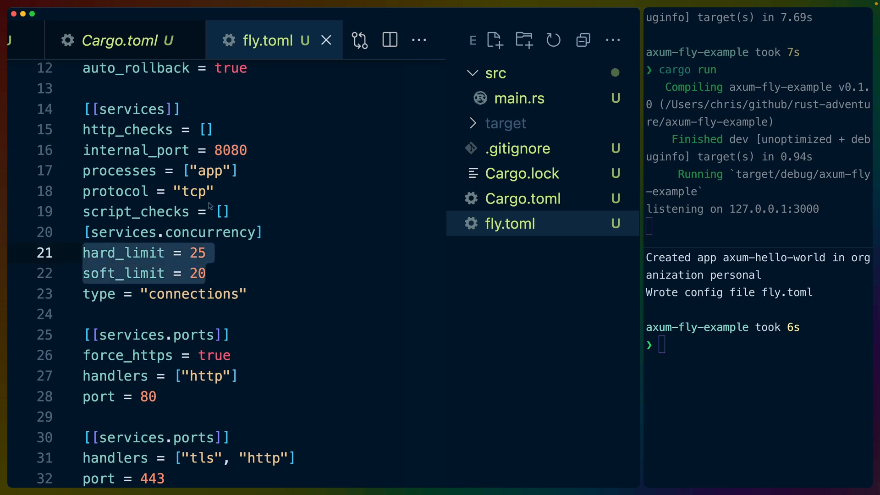
pyautogui.moveTo(275, 216)
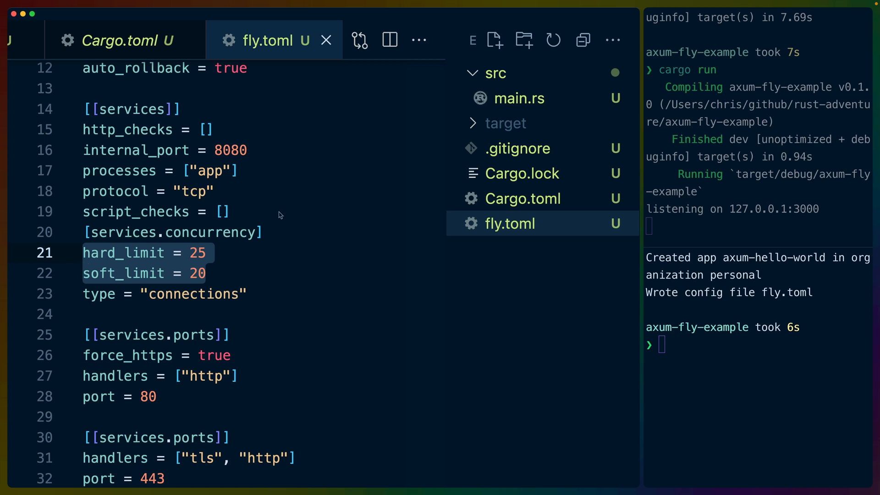
pyautogui.scroll(-3)
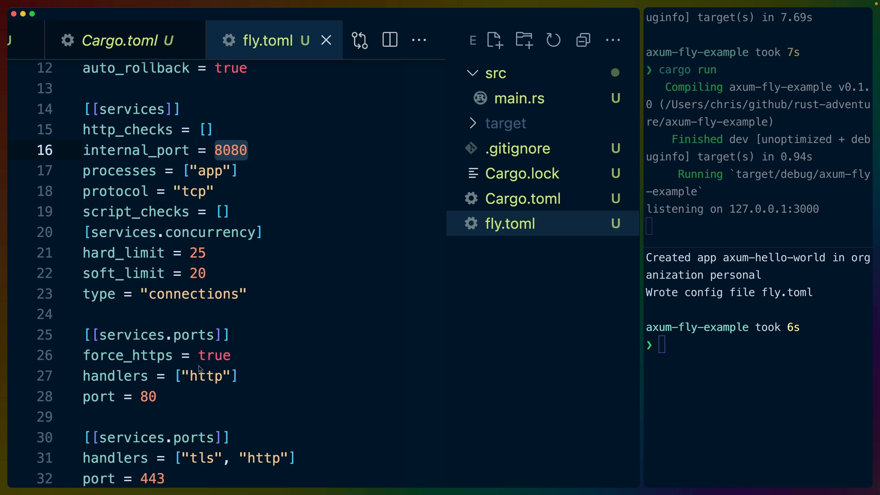
pyautogui.scroll(-3)
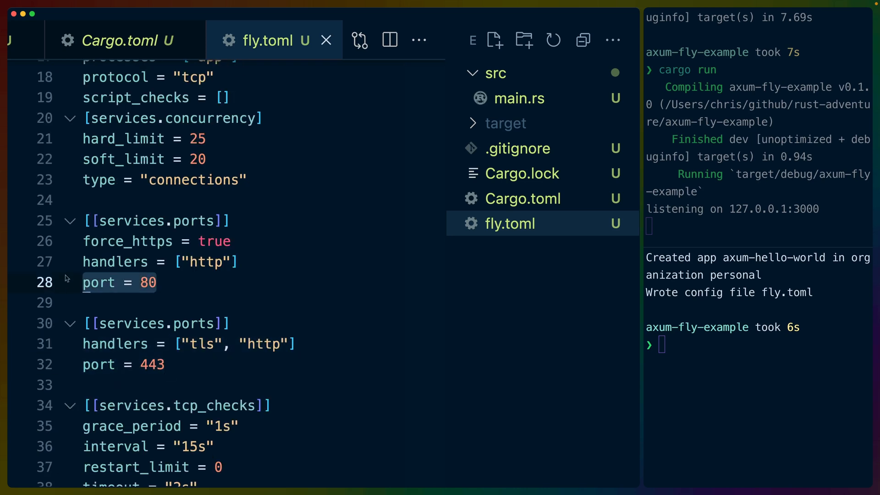
pyautogui.moveTo(73, 267)
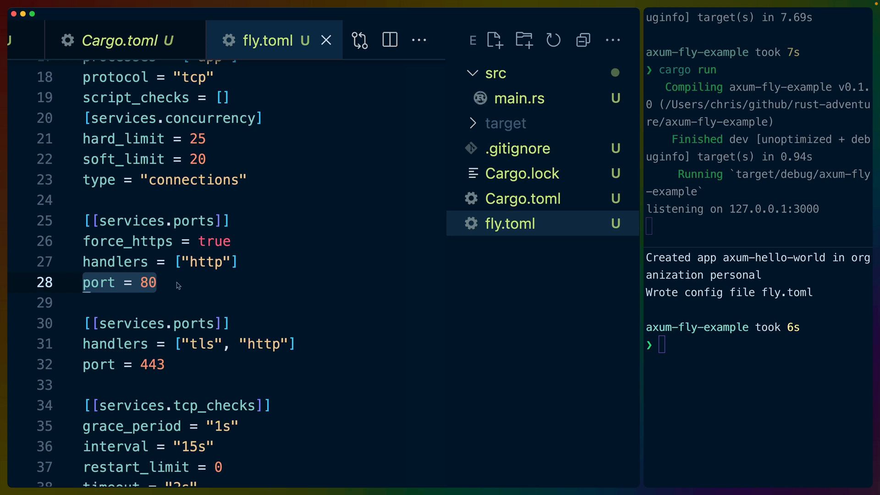
pyautogui.doubleClick(147, 282)
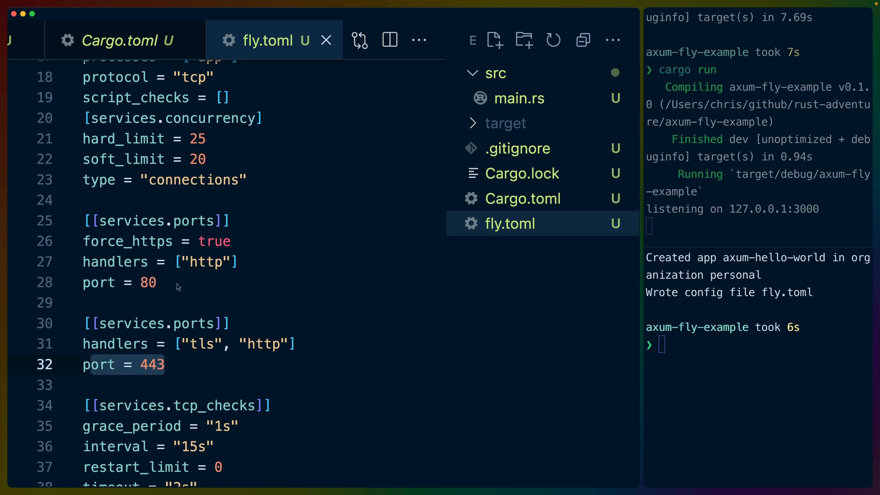
pyautogui.scroll(3)
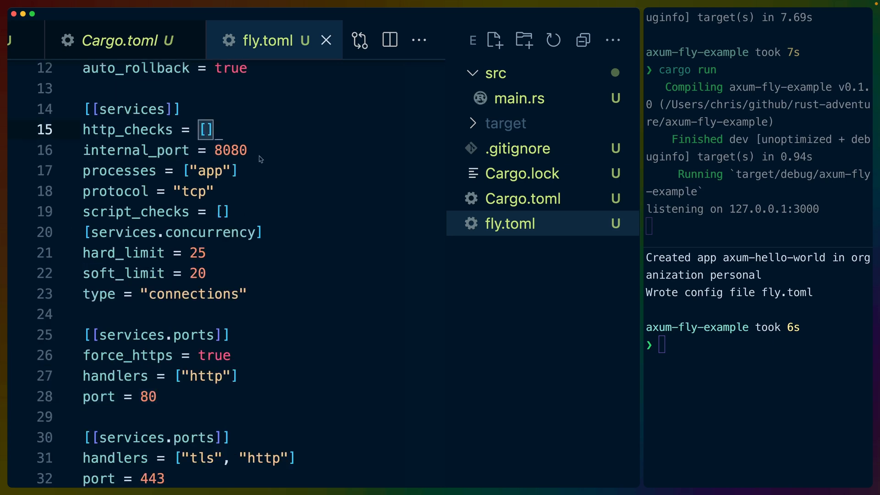
pyautogui.scroll(-3)
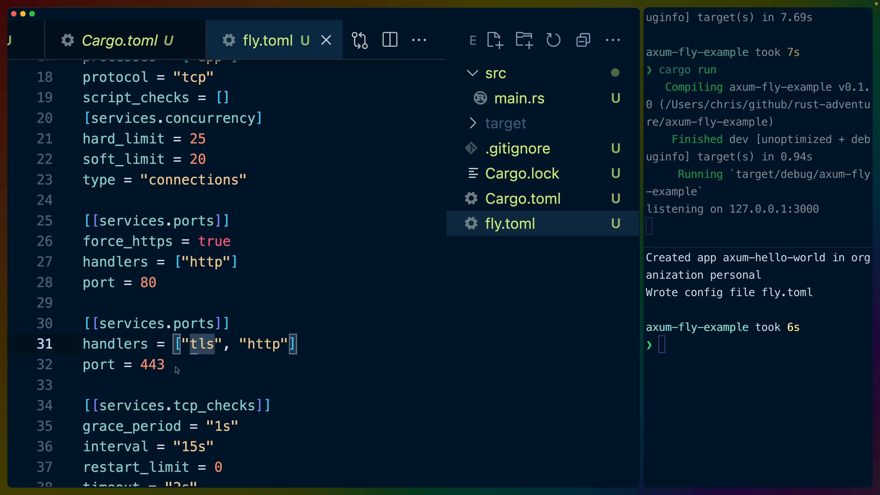
pyautogui.moveTo(185, 344)
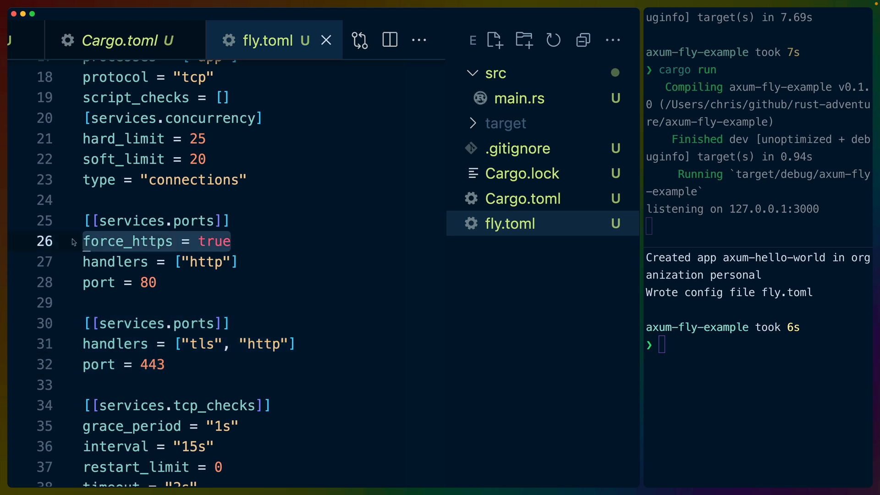
pyautogui.scroll(-3)
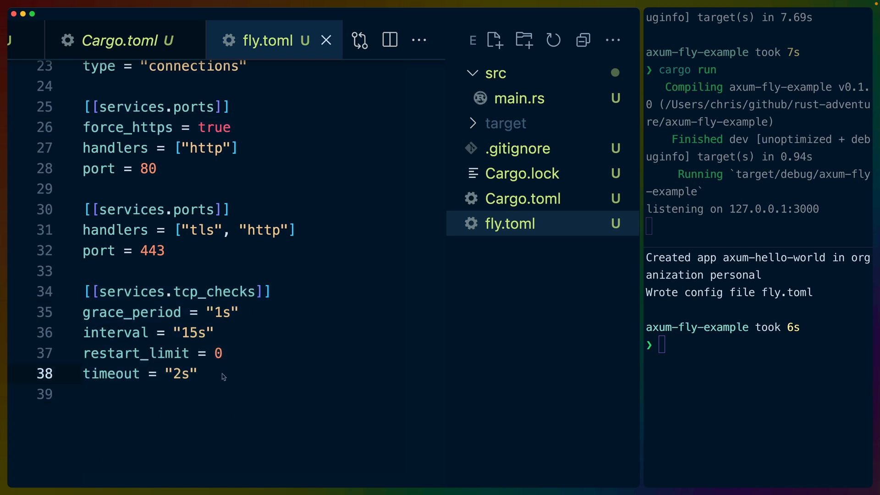
pyautogui.click(202, 373)
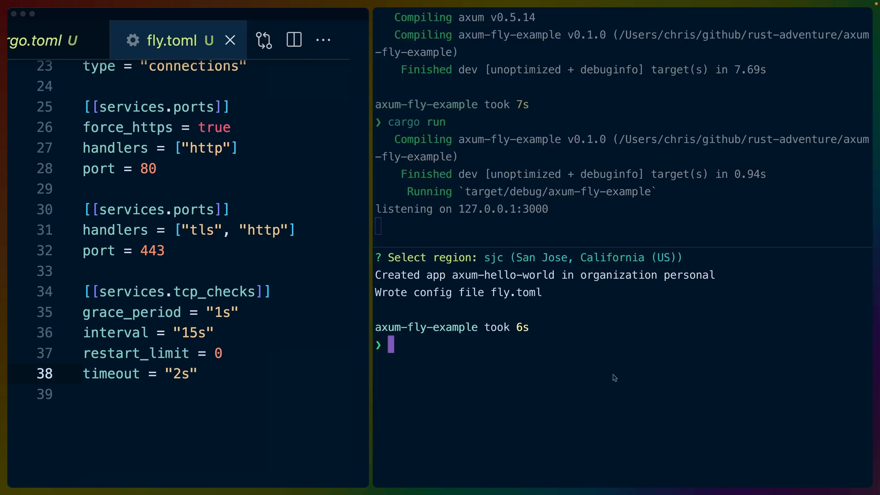
# Step: Check the axum-hello-world app with fly status, then start fly deploy
pyautogui.write('fly status')
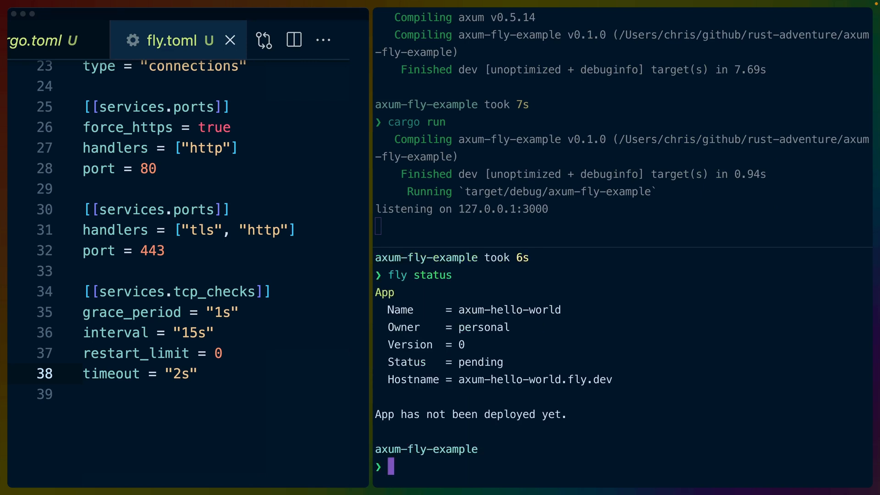
pyautogui.write('fly deployu')
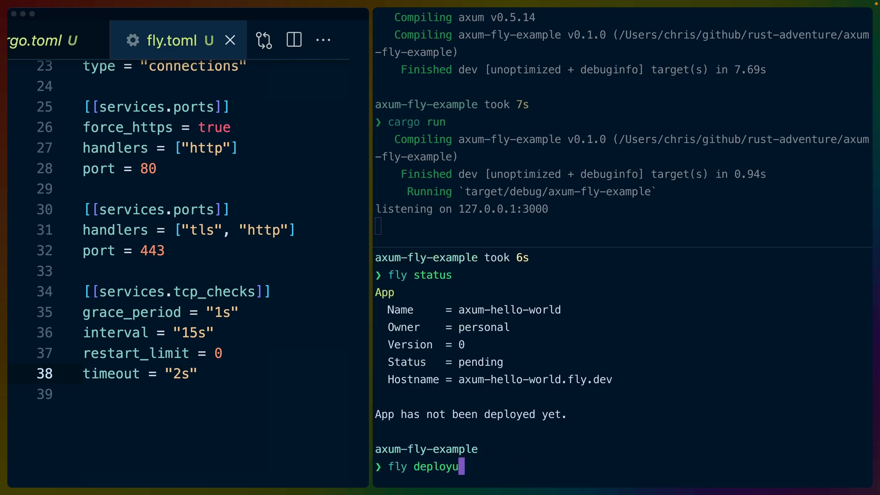
pyautogui.press('Return')
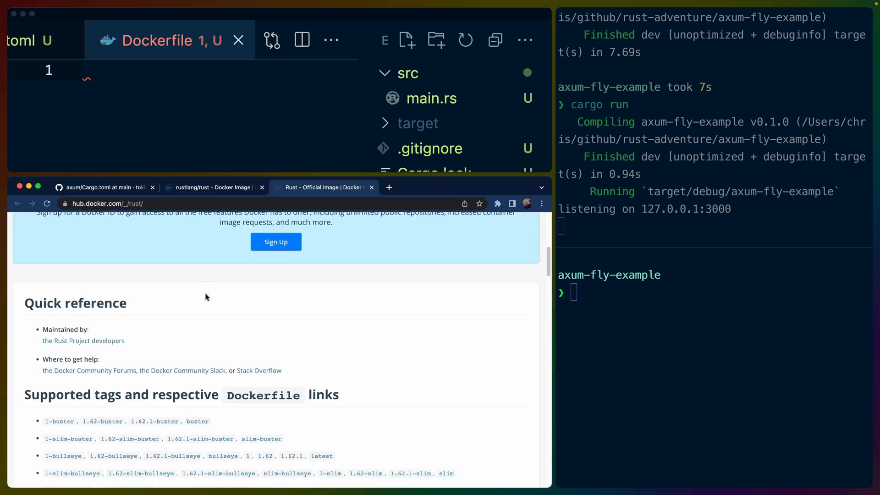
# Step: Copy the 1.62.1-buster tag and write the Dockerfile FROM and COPY release-binary lines
pyautogui.scroll(-3)
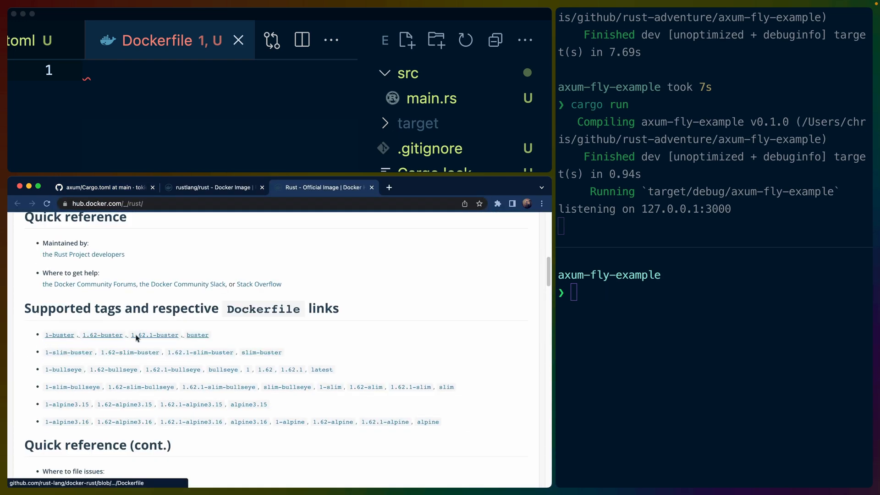
pyautogui.rightClick(155, 335)
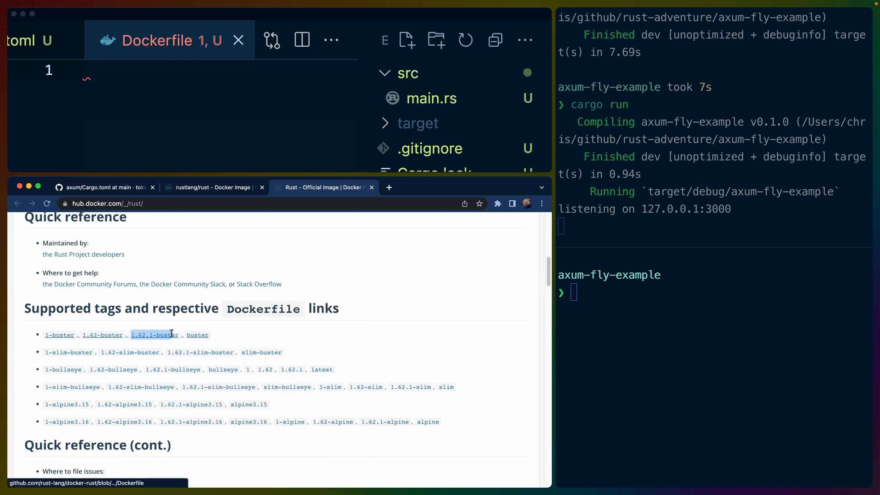
pyautogui.moveTo(157, 100)
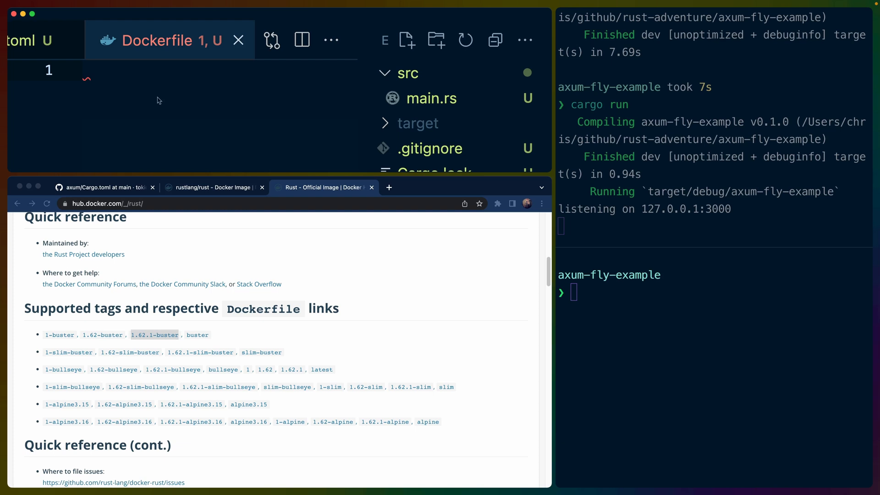
pyautogui.write('FROM 1.62.1-buster')
pyautogui.write('A')
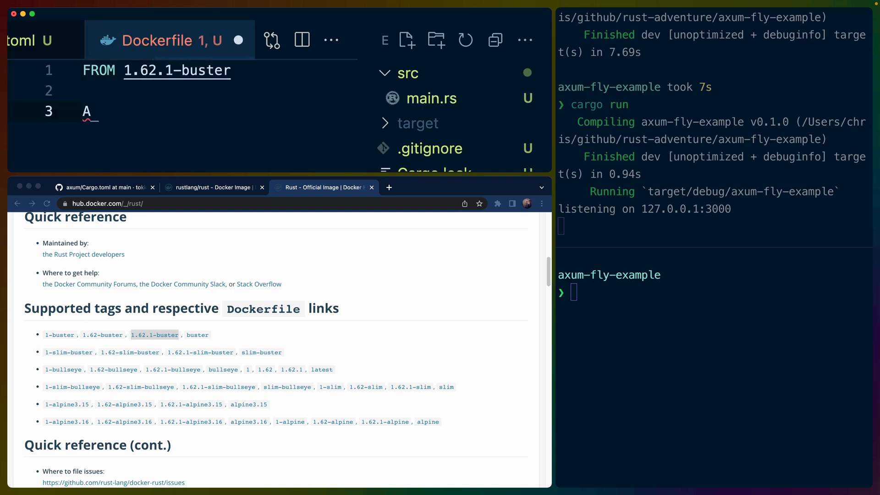
pyautogui.write('O')
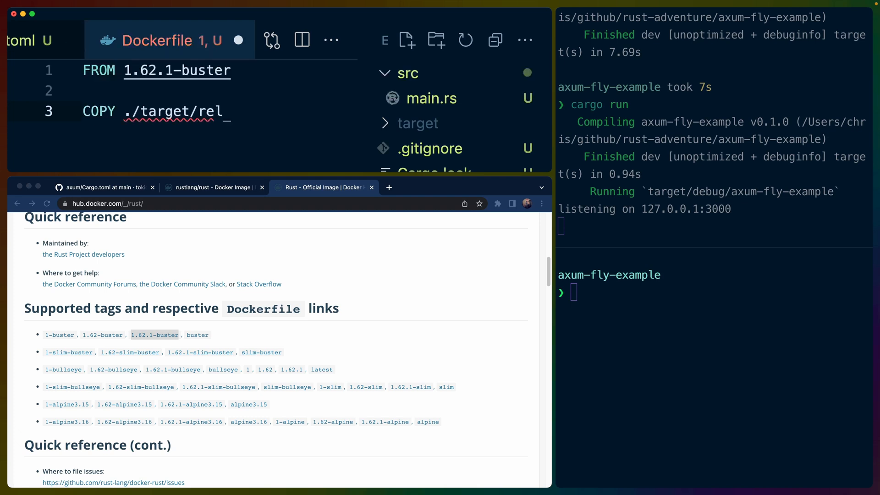
pyautogui.write('ease/a')
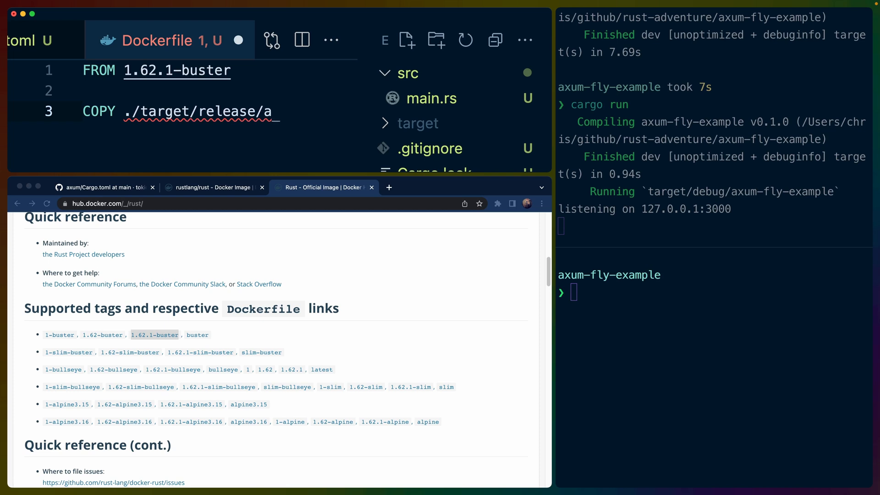
# Step: Check the package name in Cargo.toml and add RUN /opt/axum-fly-example
pyautogui.click(435, 198)
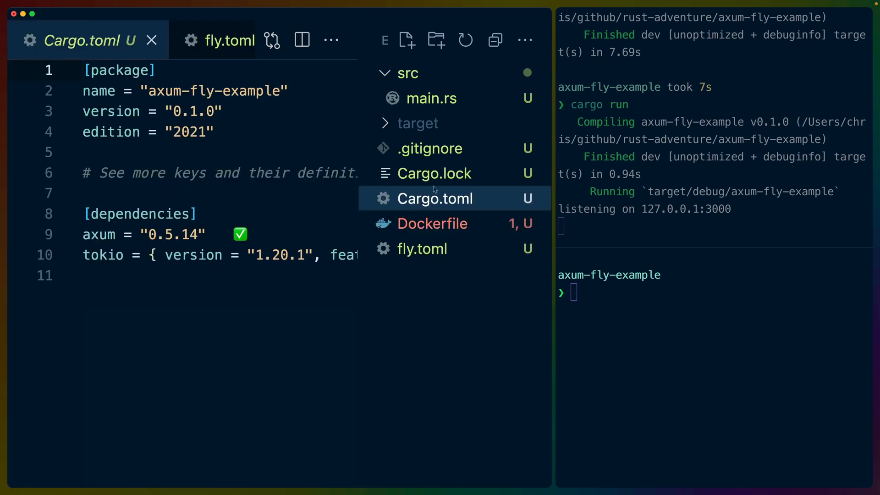
pyautogui.click(432, 224)
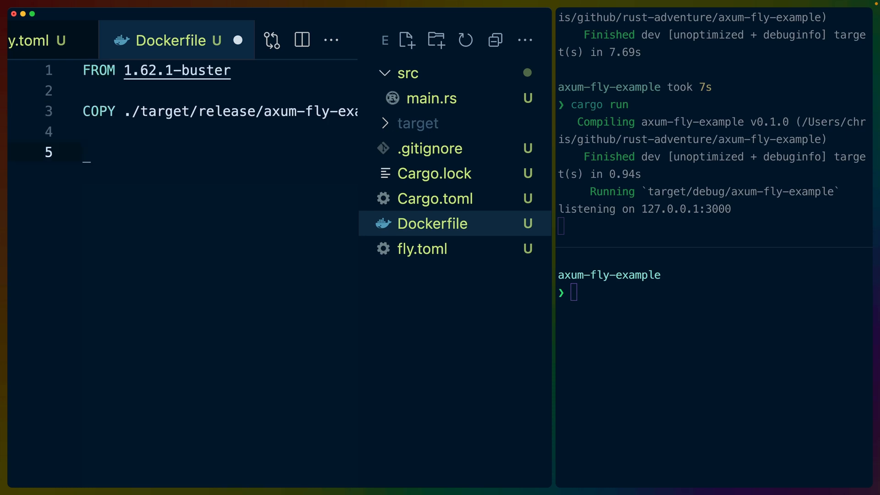
pyautogui.write('RUN /op')
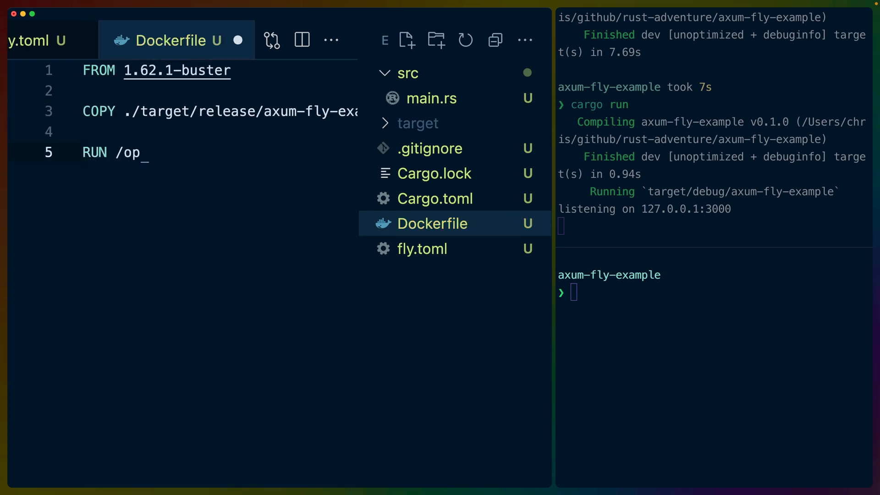
pyautogui.write('t/axum-fl')
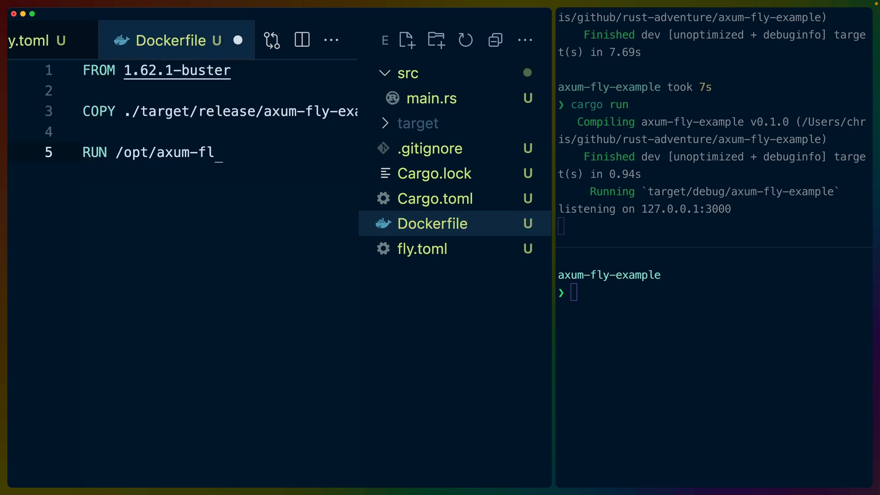
pyautogui.write('y-example')
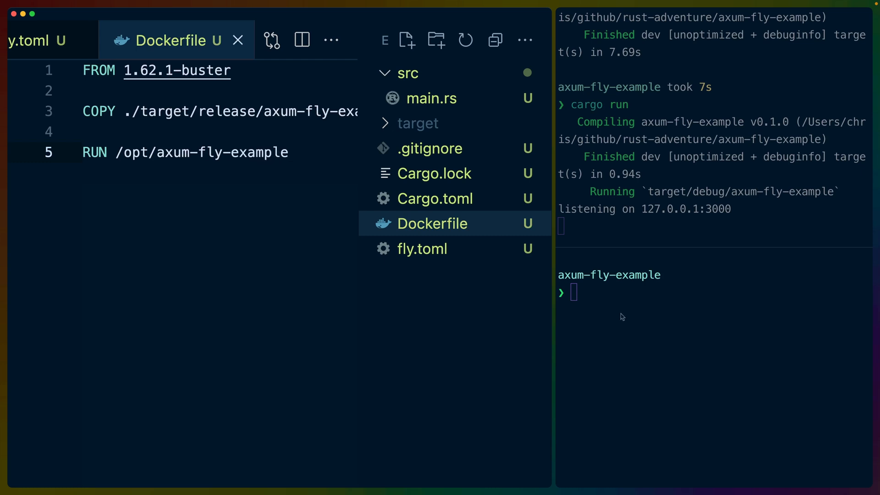
pyautogui.write('cargo build')
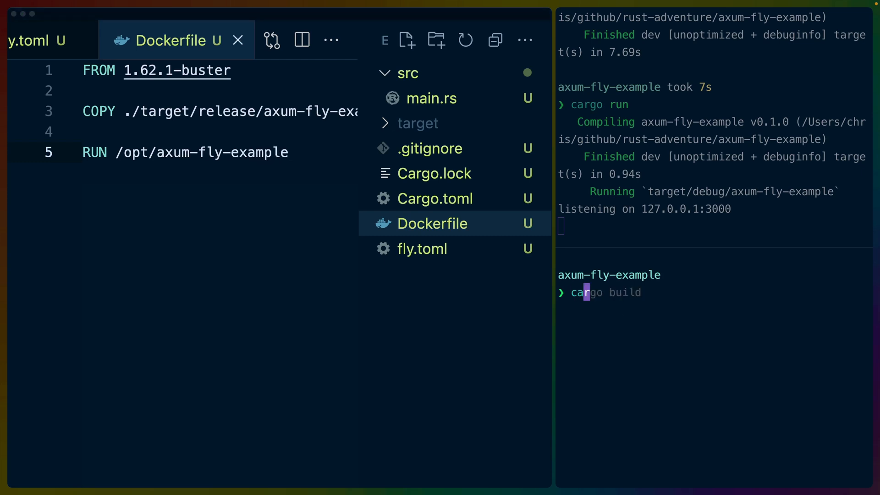
# Step: Change the base image to rustlang/rust:1.62.1-buster and deploy, hitting pull access denied
pyautogui.write('cargo run --example boids')
pyautogui.click(216, 70)
pyautogui.write('rustlang/rust:')
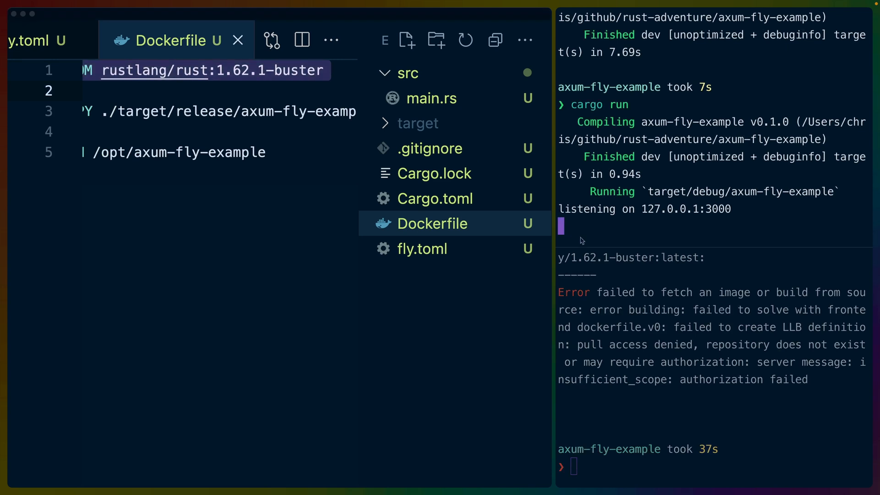
pyautogui.moveTo(675, 393)
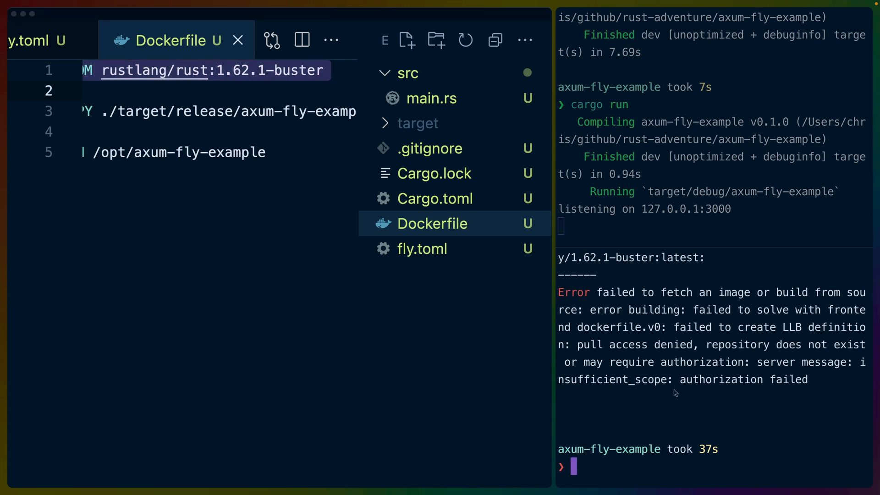
# Step: Rerun fly deploy, then select the image name to change it to rust:1.62.1-buster
pyautogui.write('fly deploy')
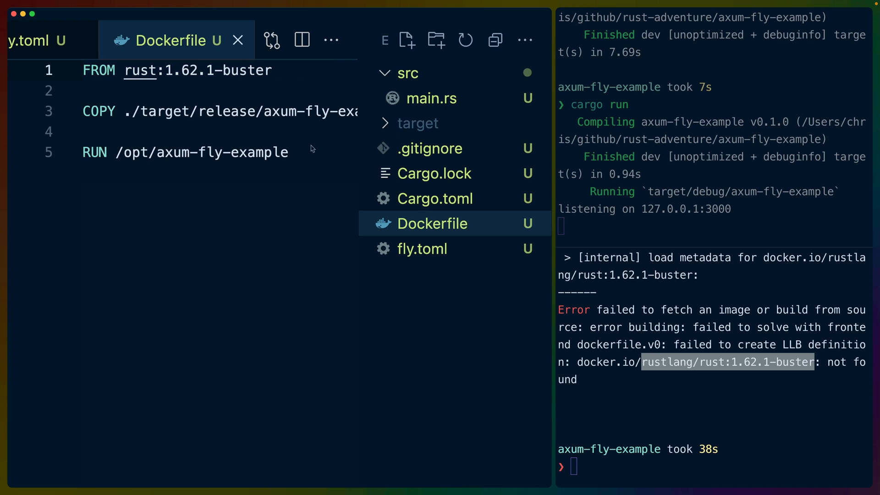
pyautogui.doubleClick(140, 70)
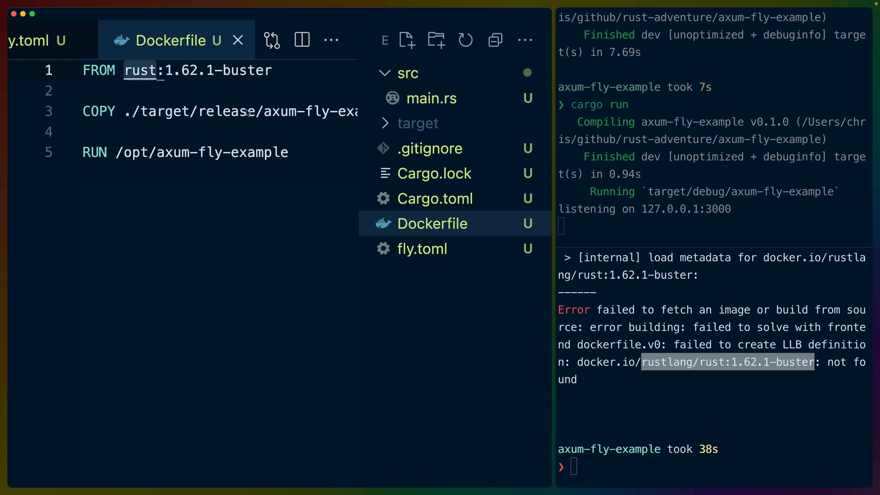
# Step: Redeploy with rust:1.62.1-buster and read the exec format error at RUN /opt/axum-fly-example
pyautogui.write('fly deploy')
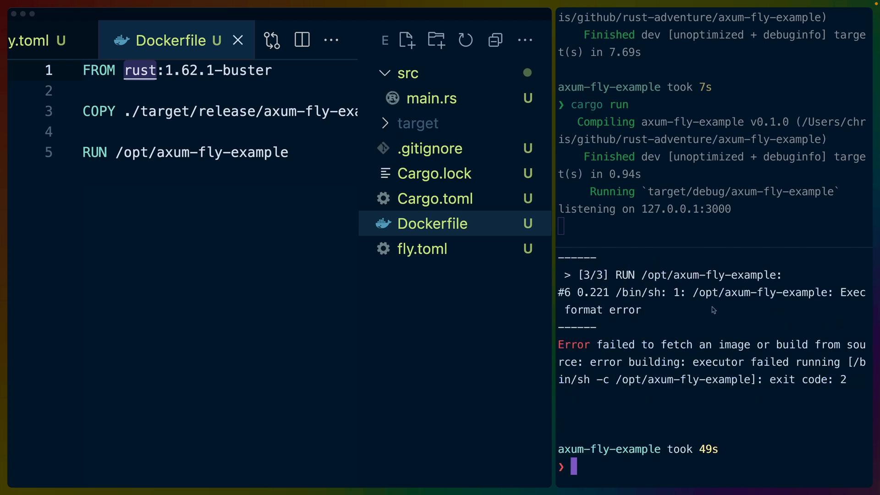
pyautogui.moveTo(634, 286)
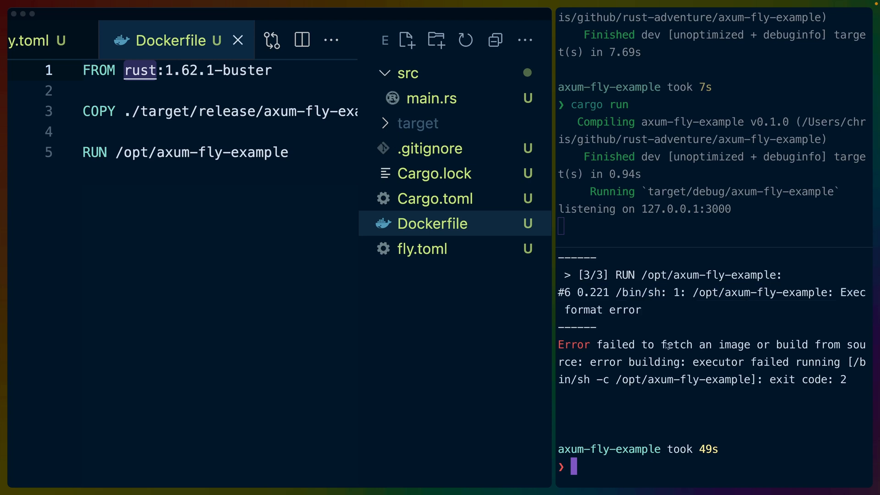
# Step: Build the release for x86_64-unknown-linux-gnu, hitting a clang --as-needed linker error
pyautogui.write('cargo build --release --target x86_64-unknown-linux-gnu -p carcinisator-gateway')
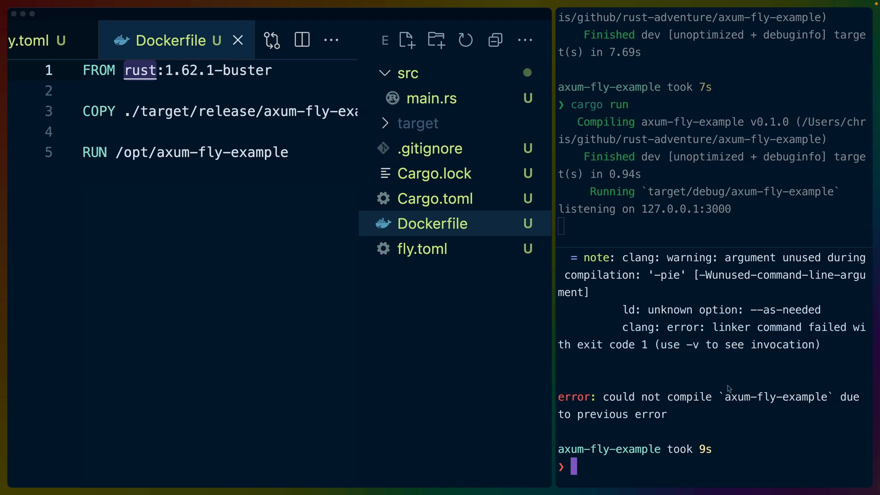
# Step: Rerun the x86_64-unknown-linux-gnu release build and list the target directory
pyautogui.write('cargo build --release --target x86_64-unknown-linux-gnu')
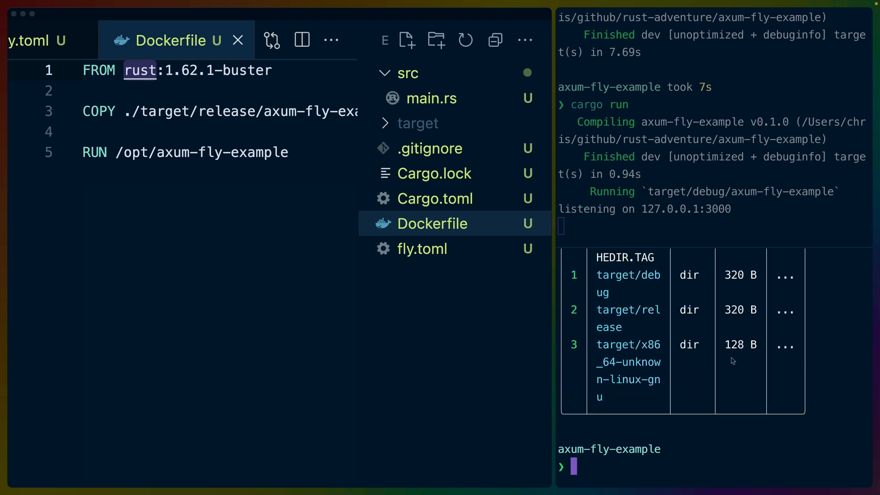
# Step: Point COPY at target/x86_64-unknown-linux-gnu, replace RUN with ENTRYPOINT, and deploy release v2
pyautogui.doubleClick(628, 344)
pyautogui.write('ENTRYPOINT')
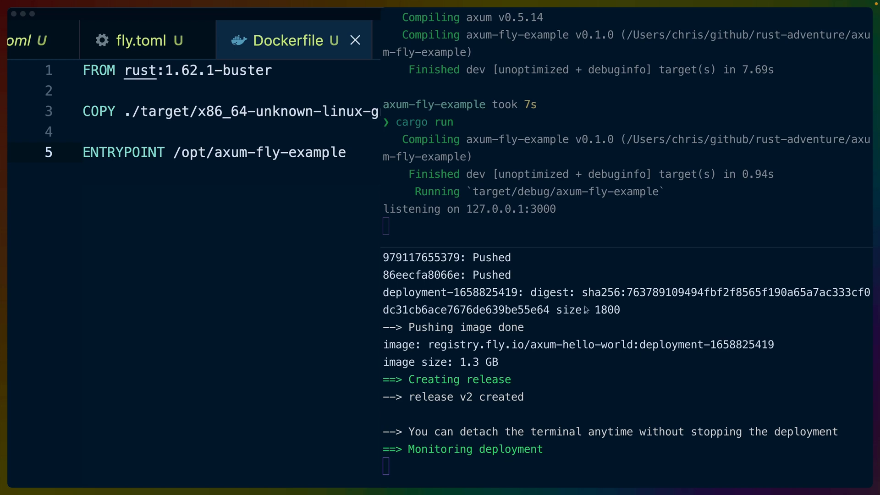
pyautogui.scroll(-3)
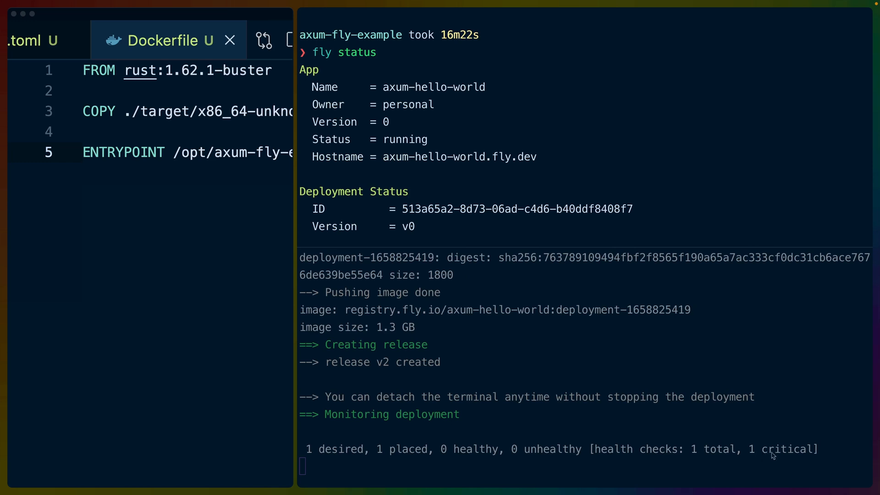
pyautogui.moveTo(702, 449)
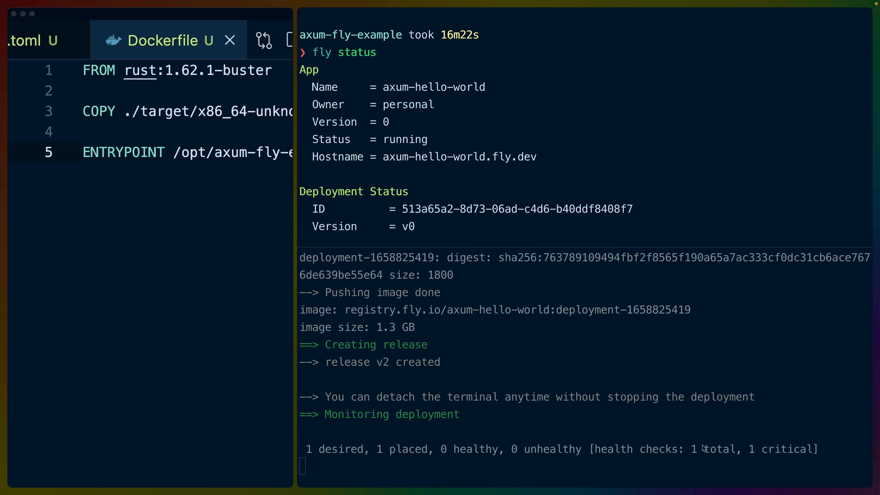
pyautogui.moveTo(505, 197)
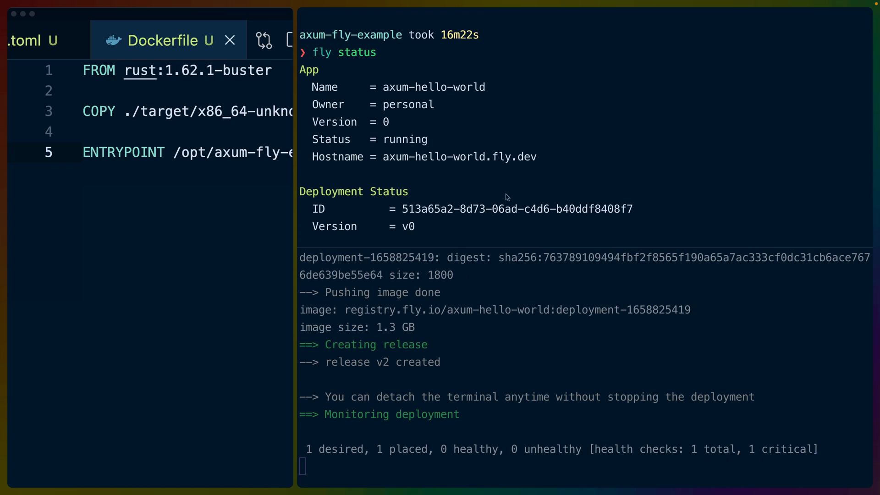
pyautogui.moveTo(375, 87)
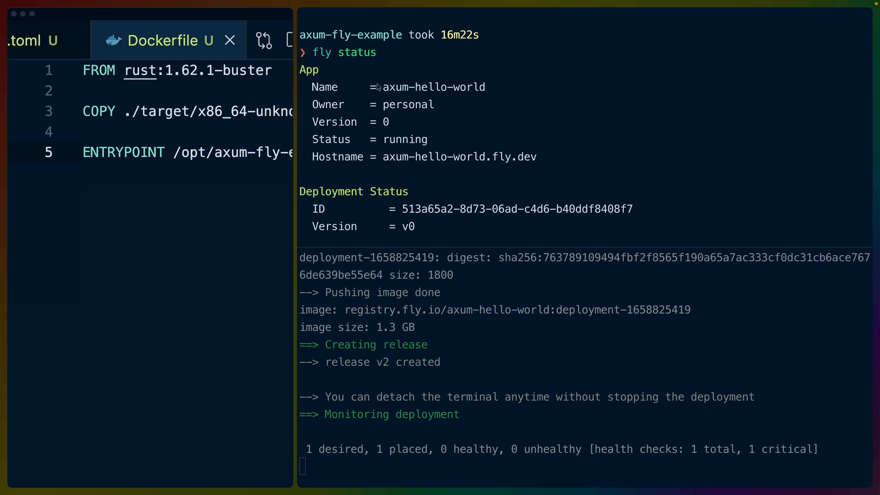
pyautogui.moveTo(392, 78)
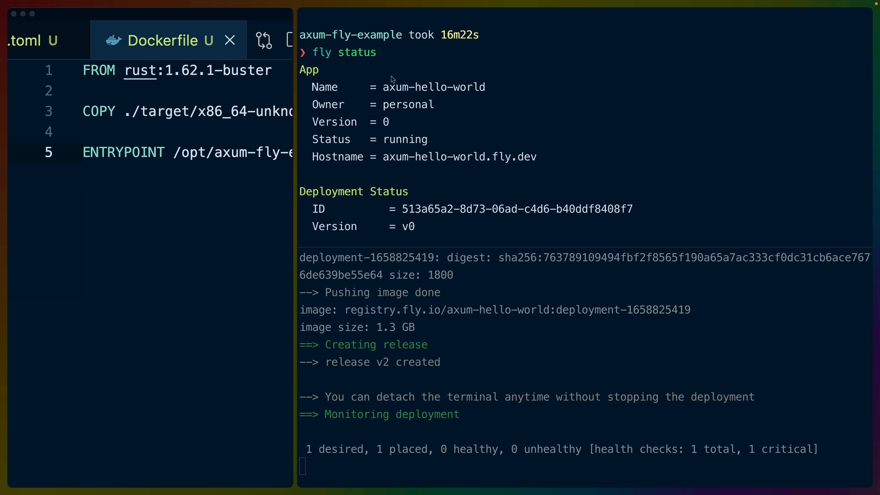
# Step: Copy the app hostname from fly status and view instance beafe82b's critical health check
pyautogui.doubleClick(408, 104)
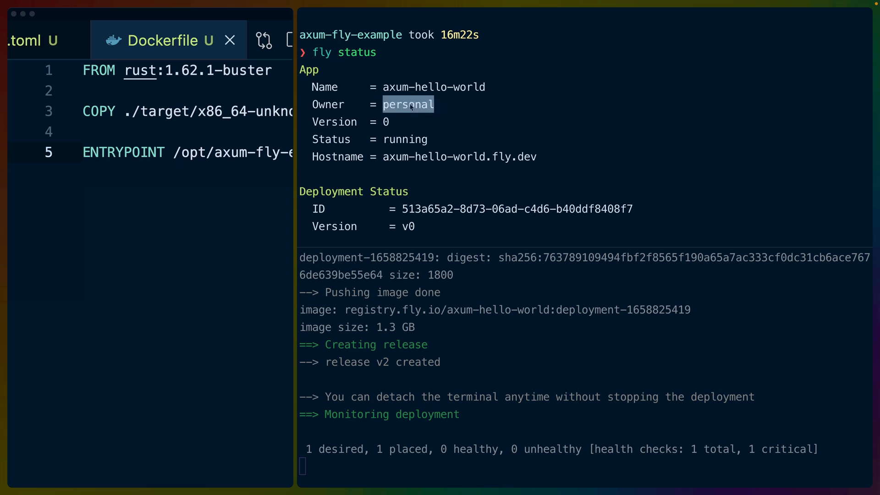
pyautogui.moveTo(383, 160)
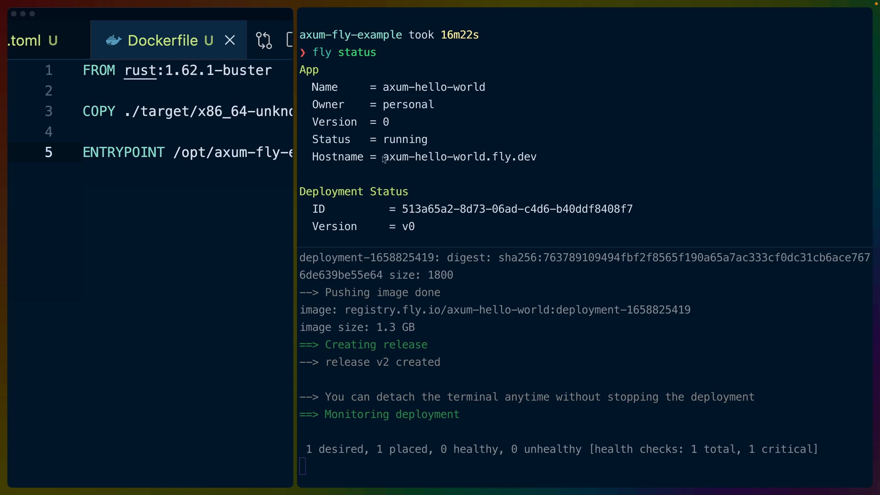
pyautogui.rightClick(457, 156)
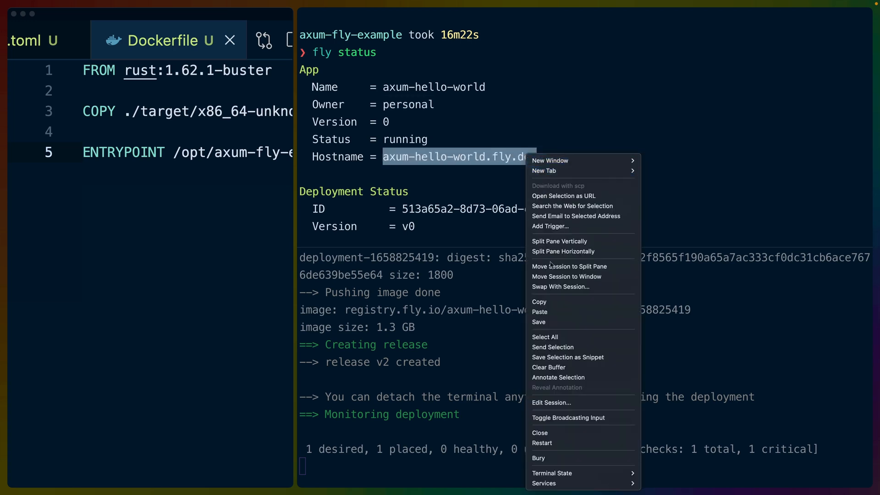
pyautogui.click(443, 161)
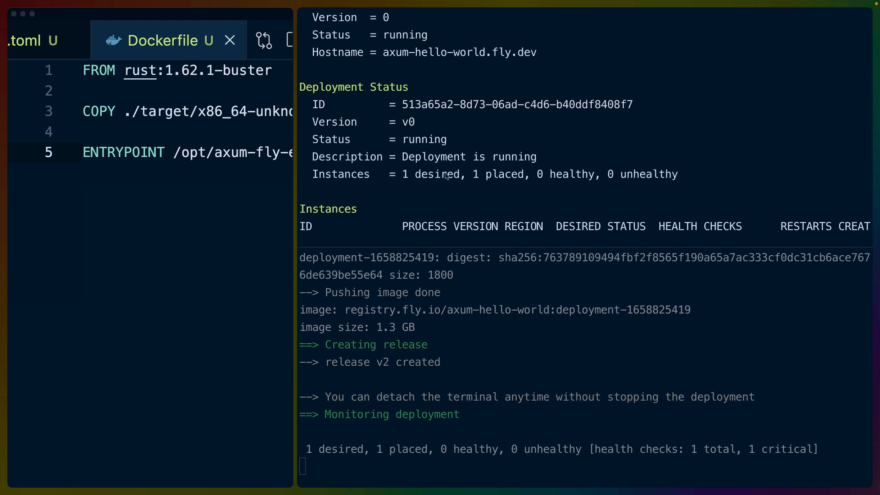
pyautogui.doubleClick(477, 174)
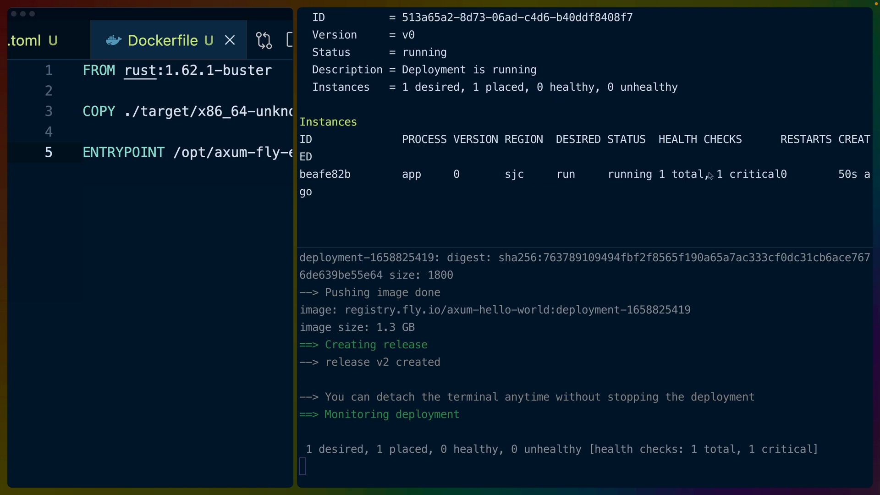
pyautogui.moveTo(430, 191)
pyautogui.write('curl')
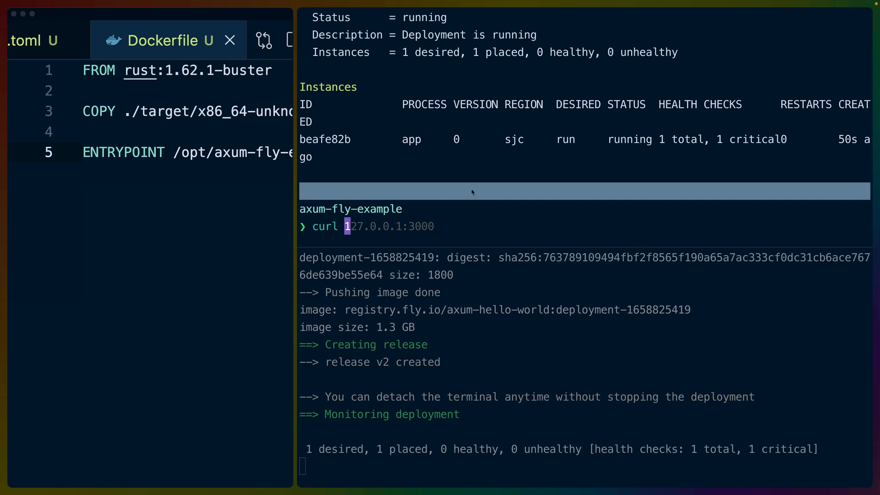
# Step: Curl -v axum-hello-world.fly.dev, get 301, and copy the https redirect URL
pyautogui.rightClick(472, 192)
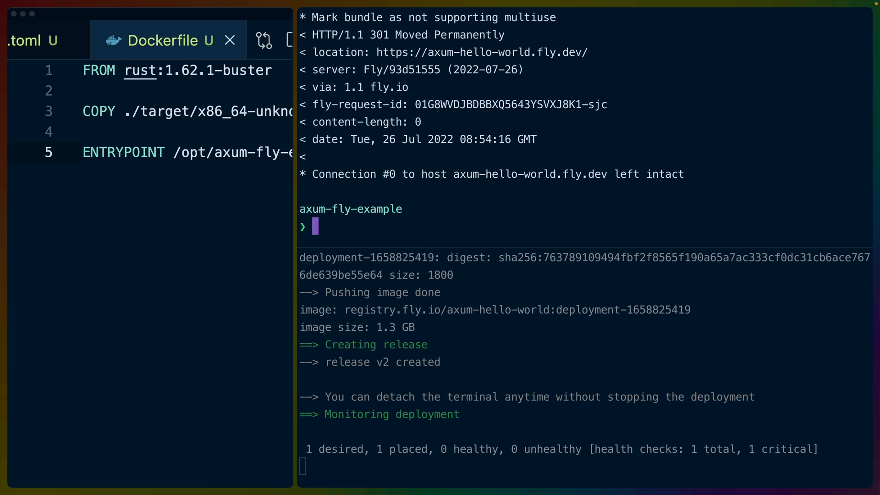
pyautogui.scroll(3)
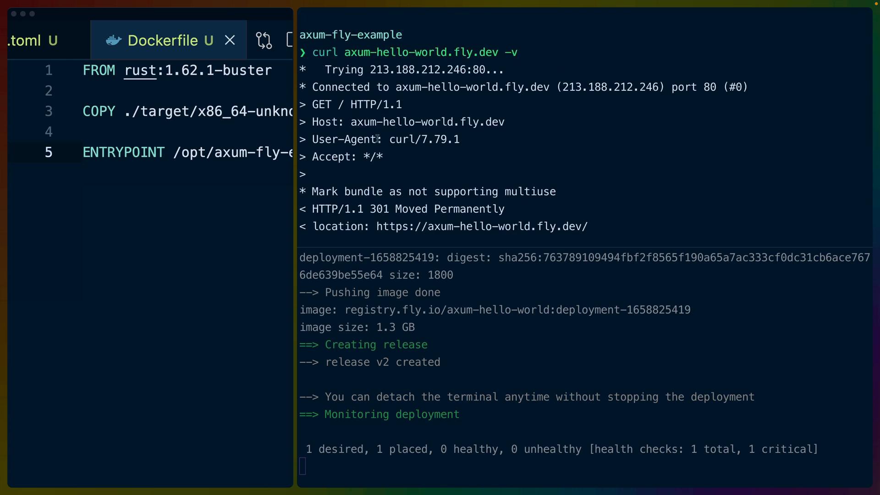
pyautogui.scroll(3)
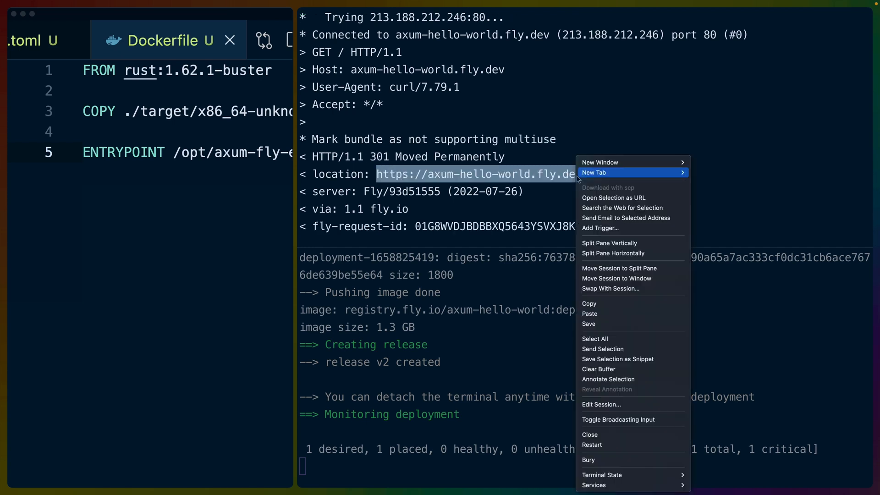
pyautogui.click(190, 318)
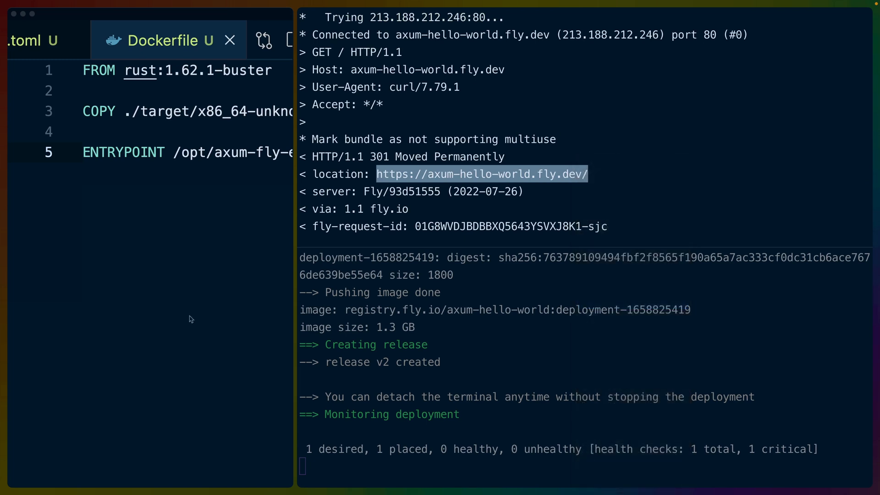
pyautogui.moveTo(481, 202)
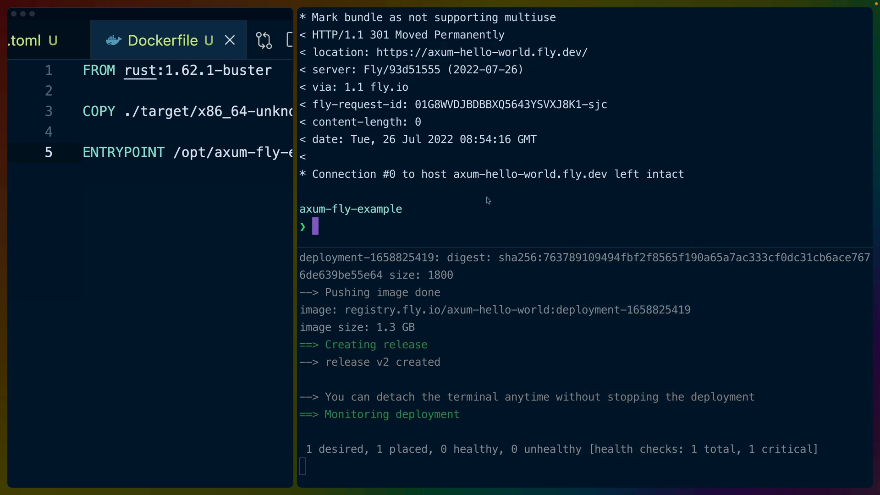
# Step: Curl the https URL, then change main.rs to bind "[::]:8080" instead of 127.0.0.1
pyautogui.write('curl https://axum-hello-world.fly.dev/')
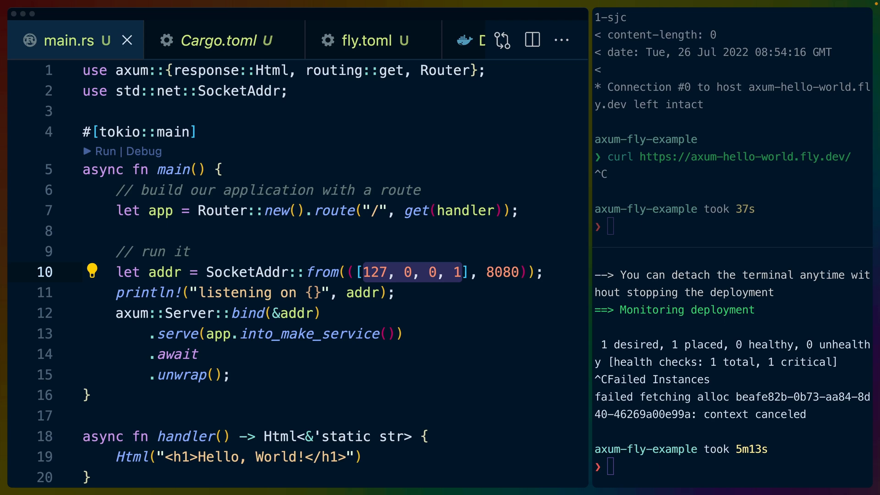
pyautogui.doubleClick(245, 272)
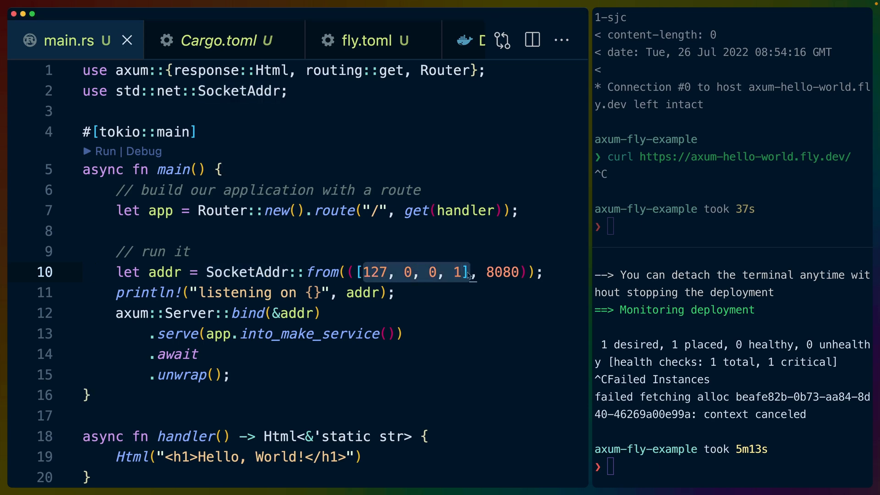
pyautogui.click(474, 273)
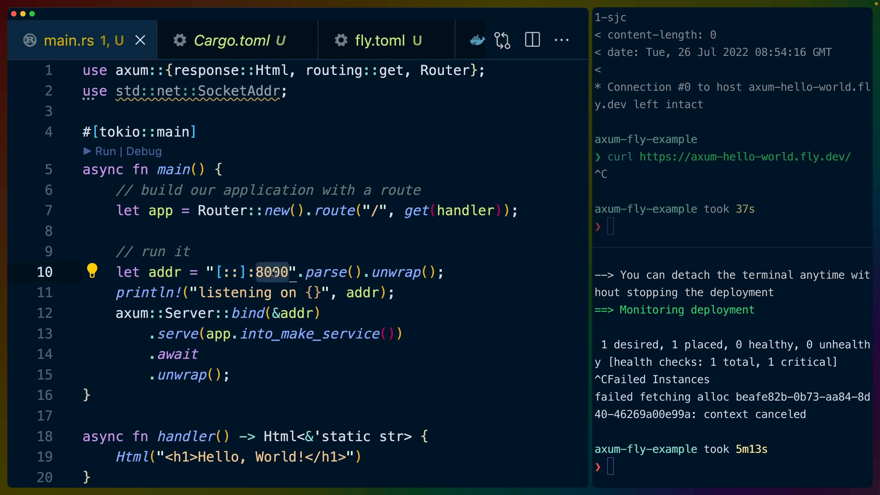
pyautogui.write('8080')
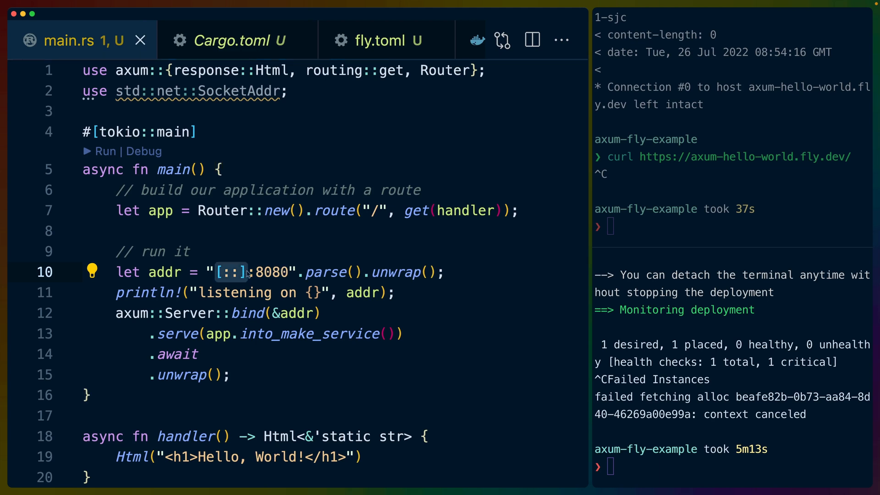
pyautogui.moveTo(286, 278)
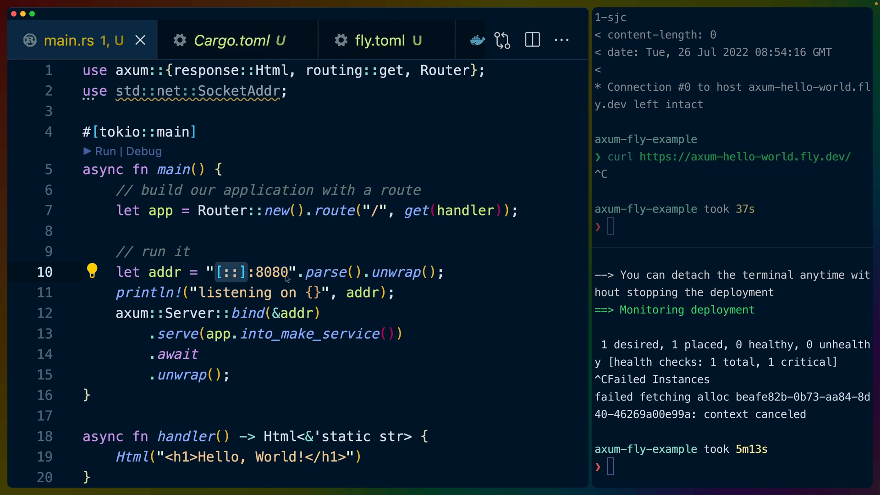
pyautogui.moveTo(515, 299)
pyautogui.write('curl https://axum-hello-world.fly.dev/')
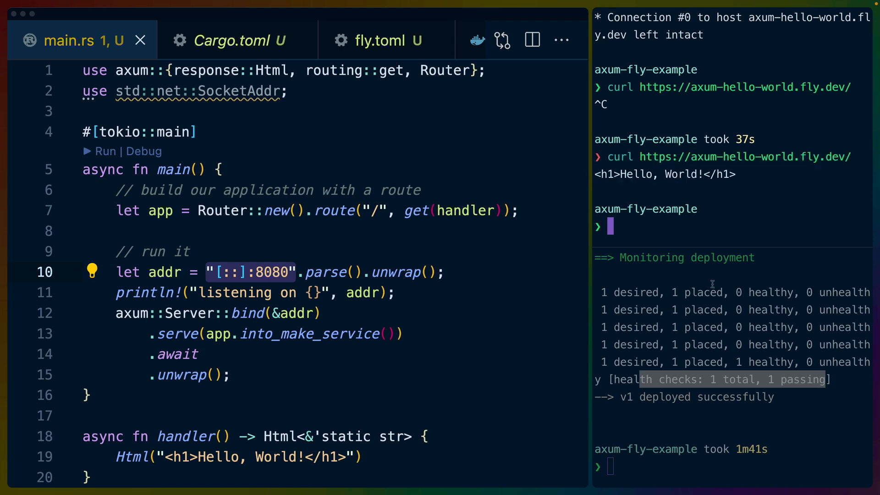
pyautogui.moveTo(722, 321)
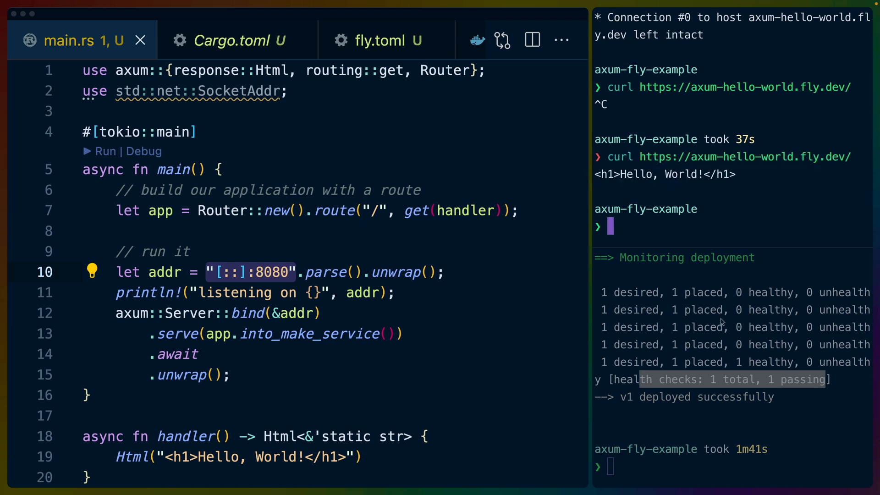